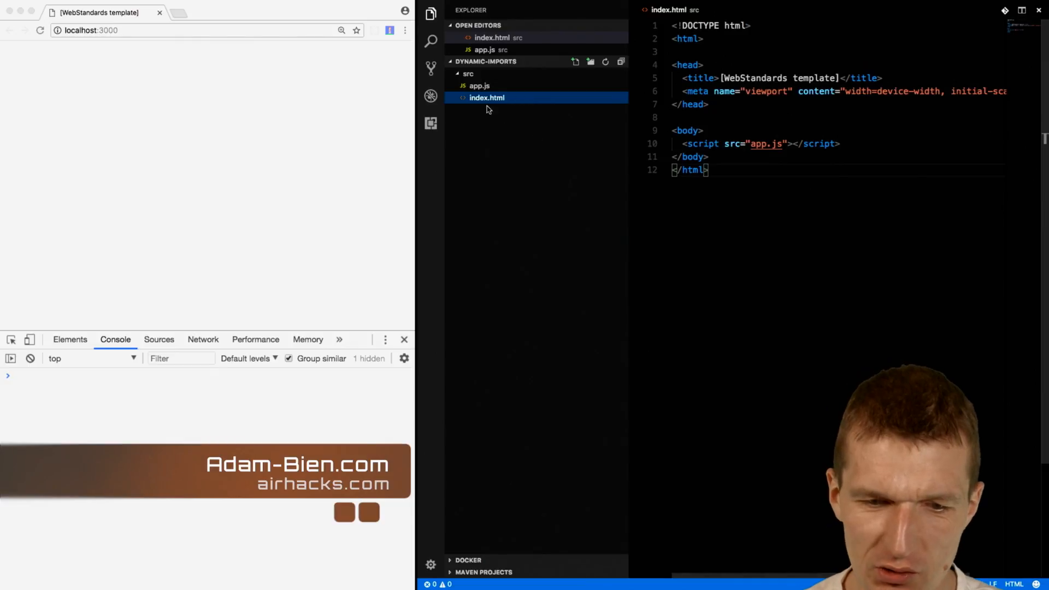
Declare class ScriptLoader with a constructor(script) that stores this.script
click(842, 143)
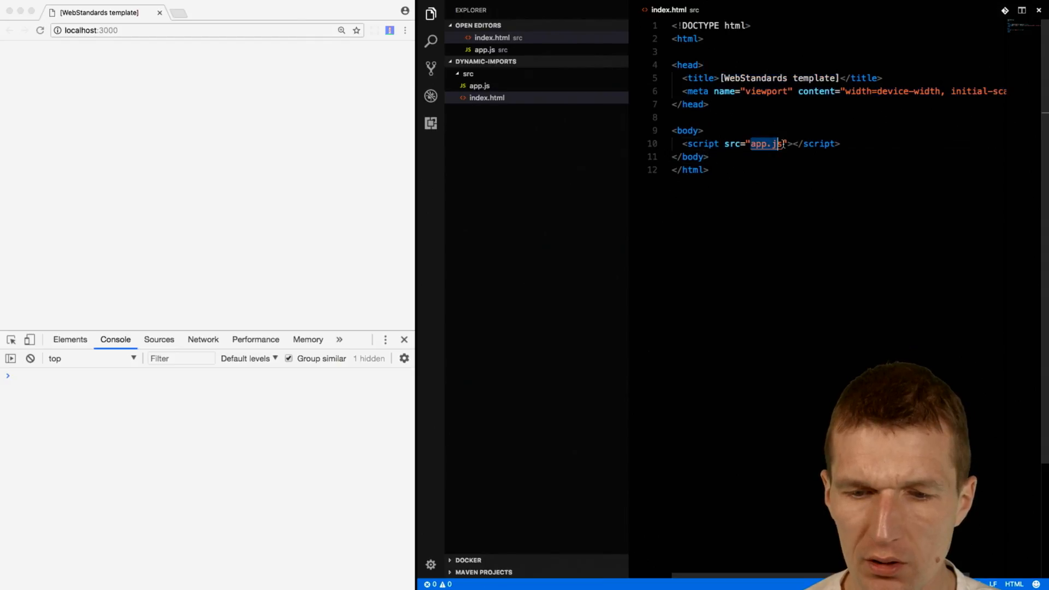
mouse_move(766, 144)
text(class ScriptL)
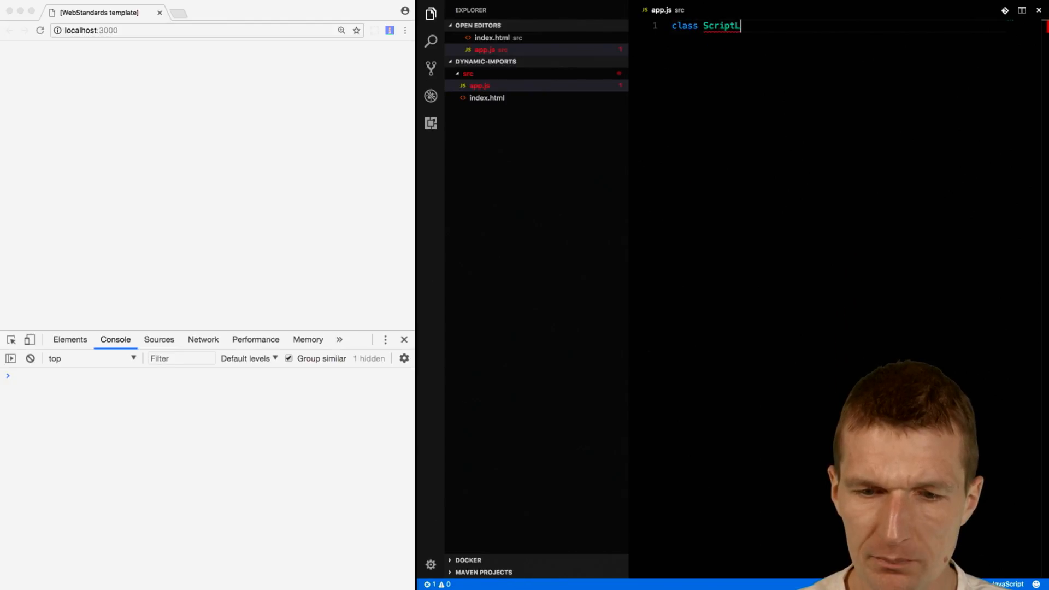
text(oader {})
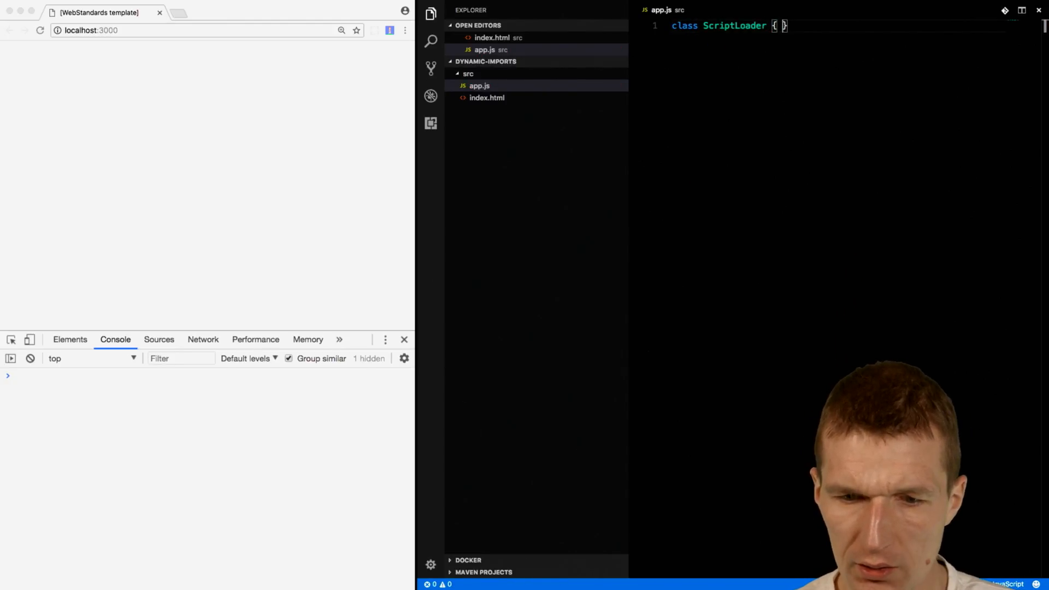
text(constructor()))
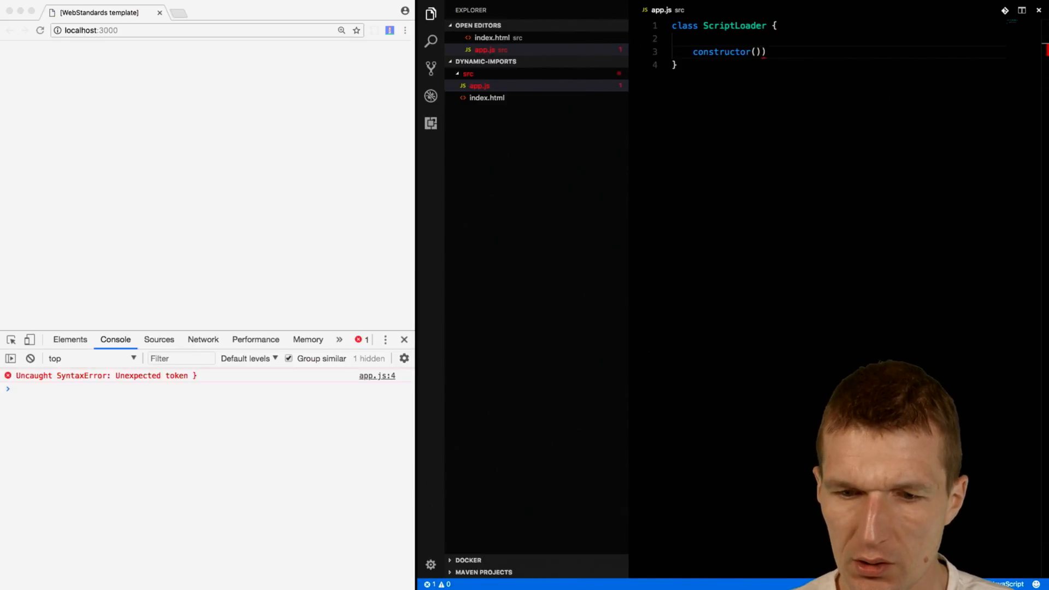
text(script)
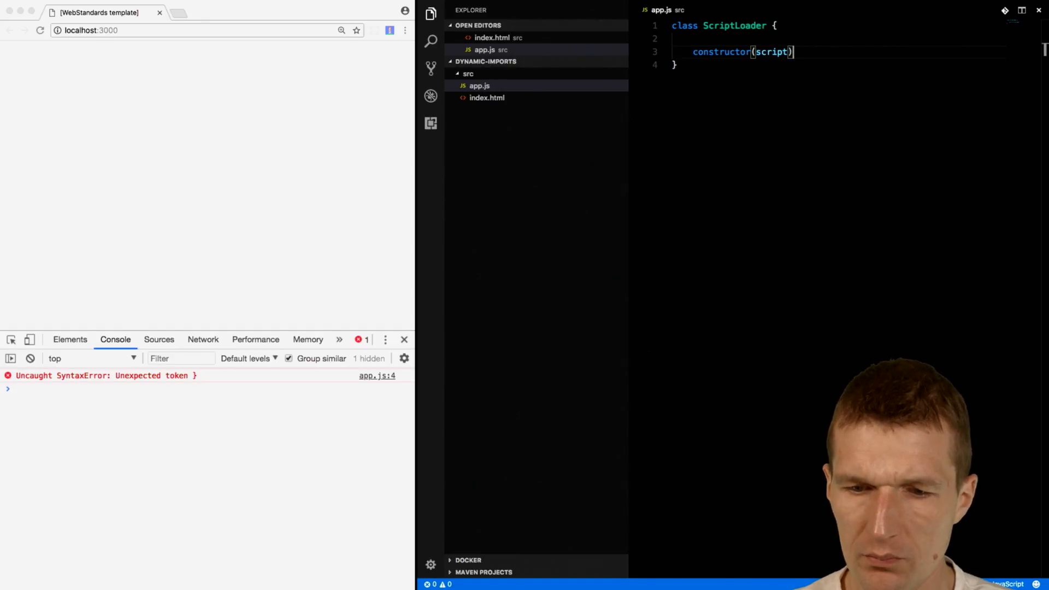
text({)
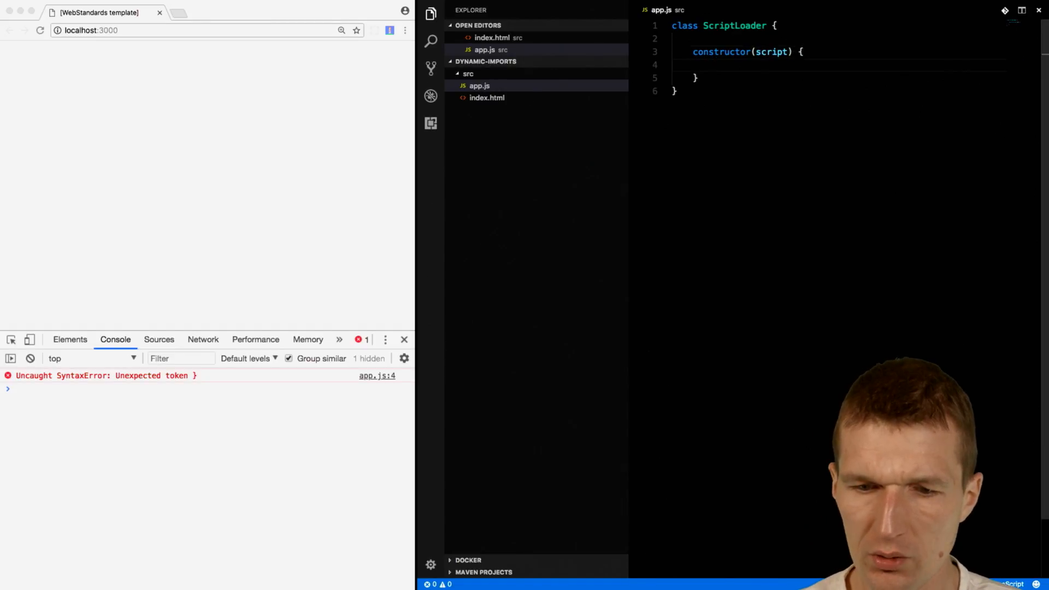
text(this.script =)
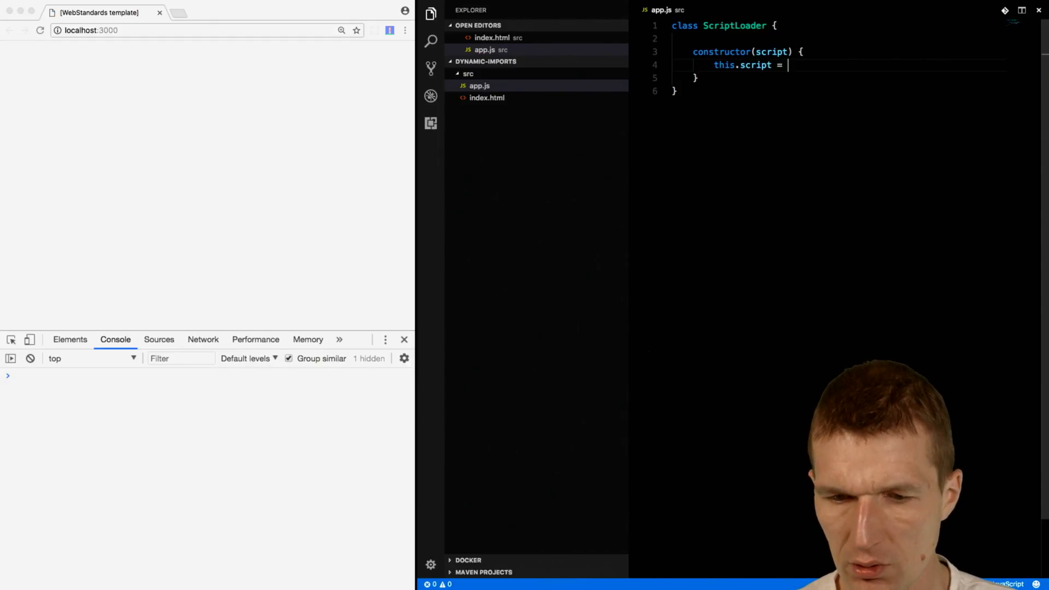
text(script;)
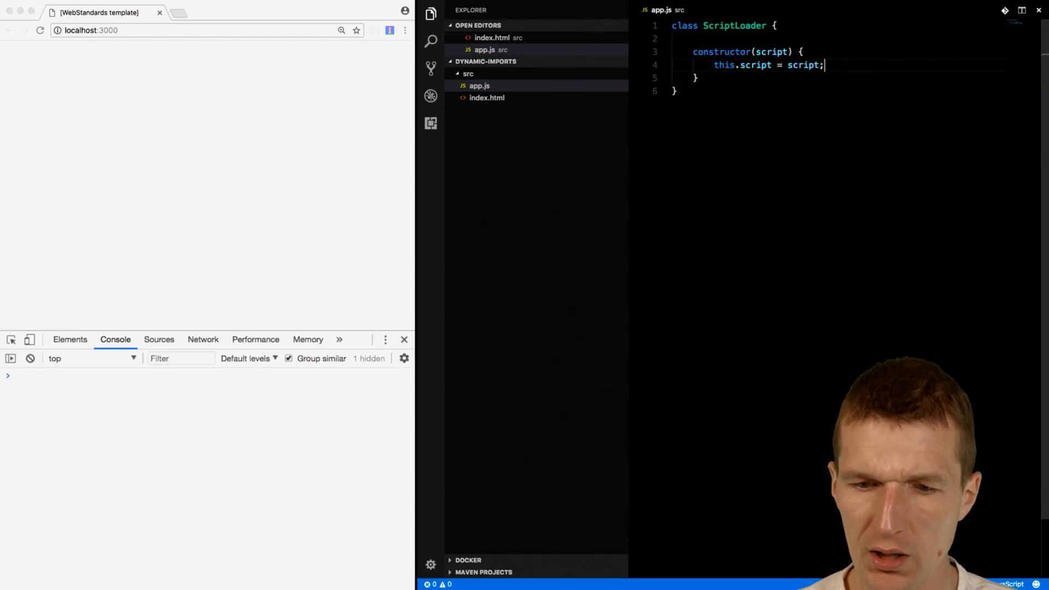
Set this.scriptElement to document.createElement('script') in the constructor
text(this.s)
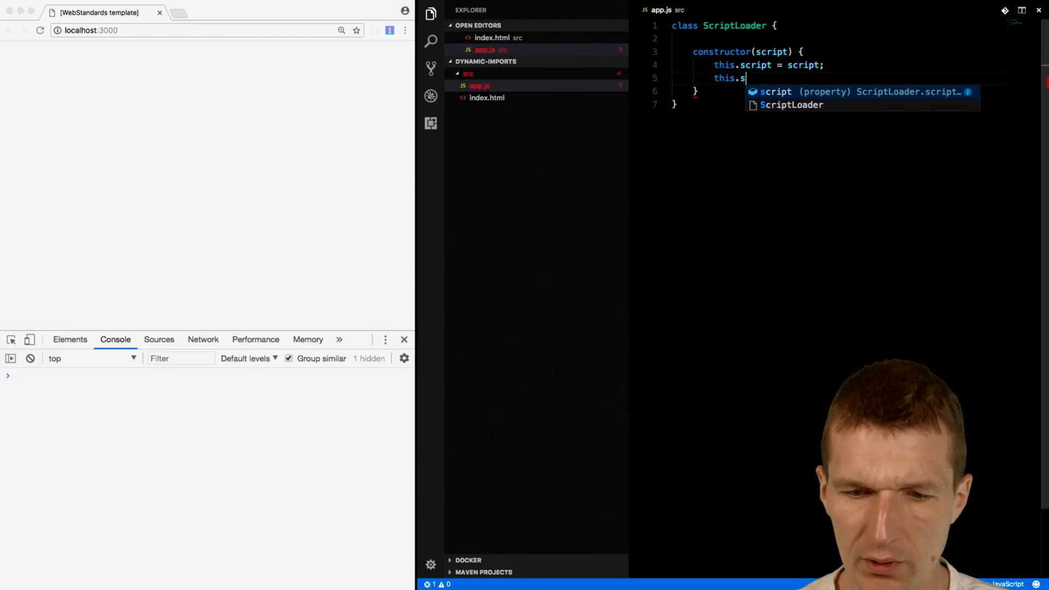
text(criptElement)
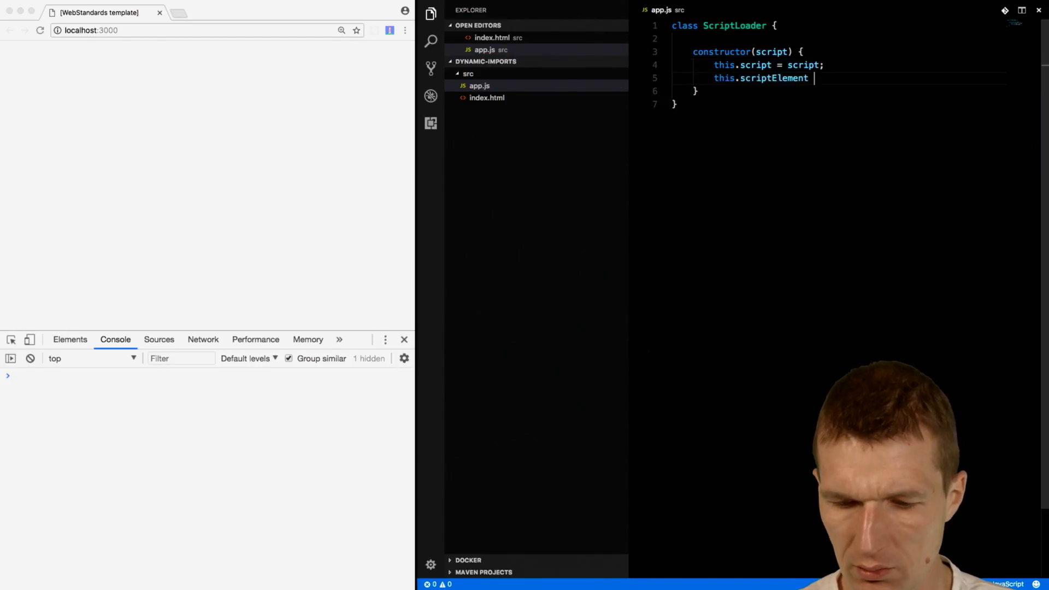
text(= document)
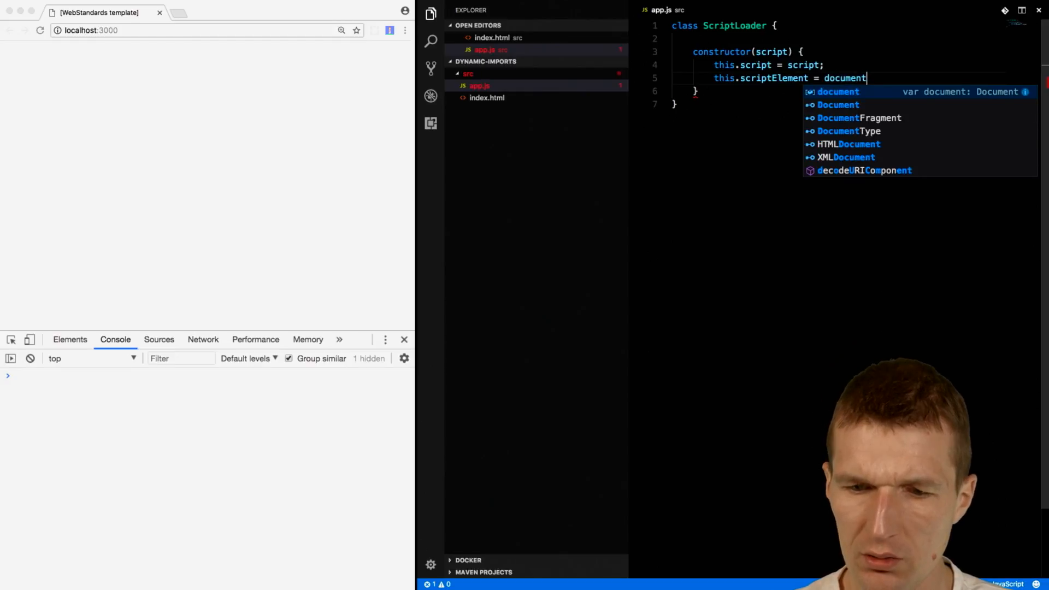
text(.createElement)
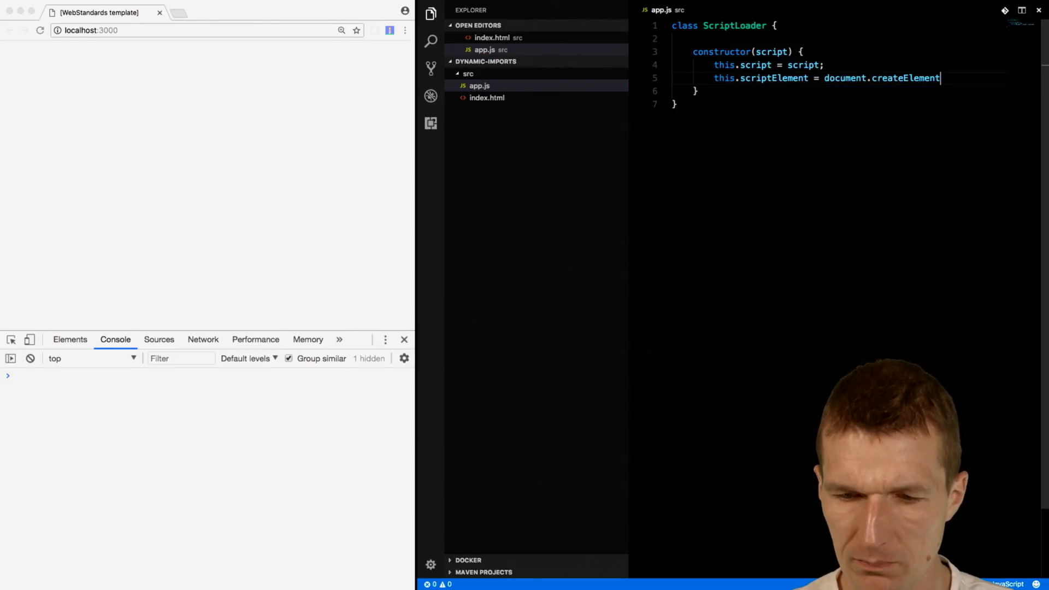
text(('');)
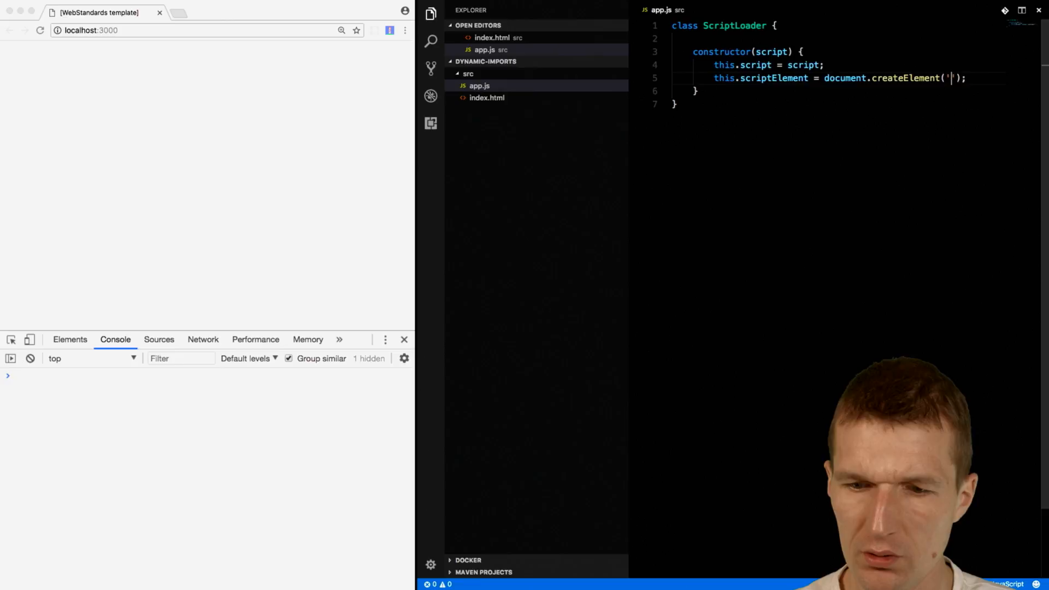
text(script)
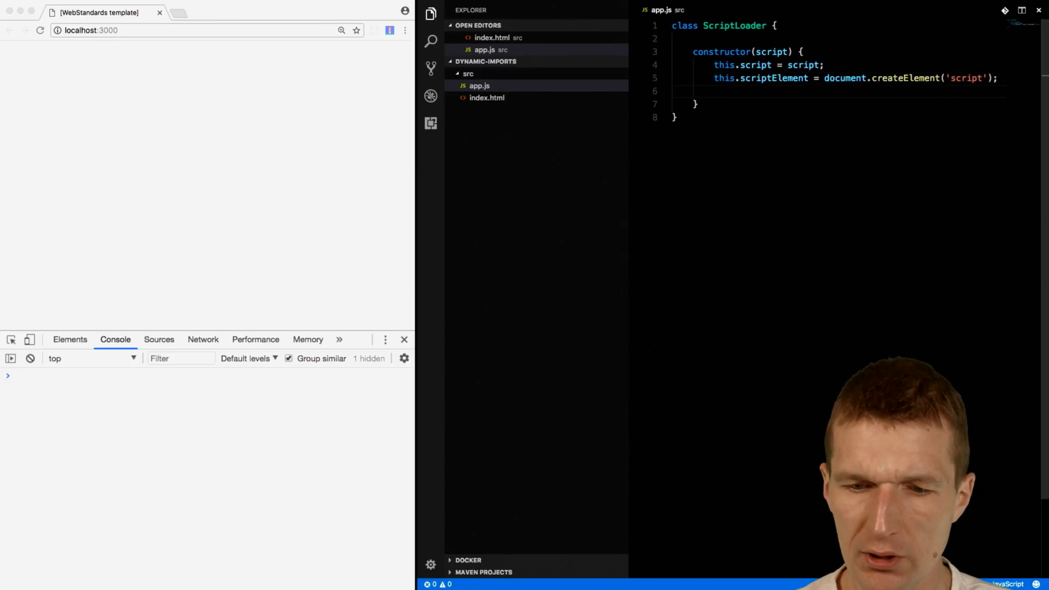
Set this.head to document.querySelector('head') in the constructor
text(this.head =)
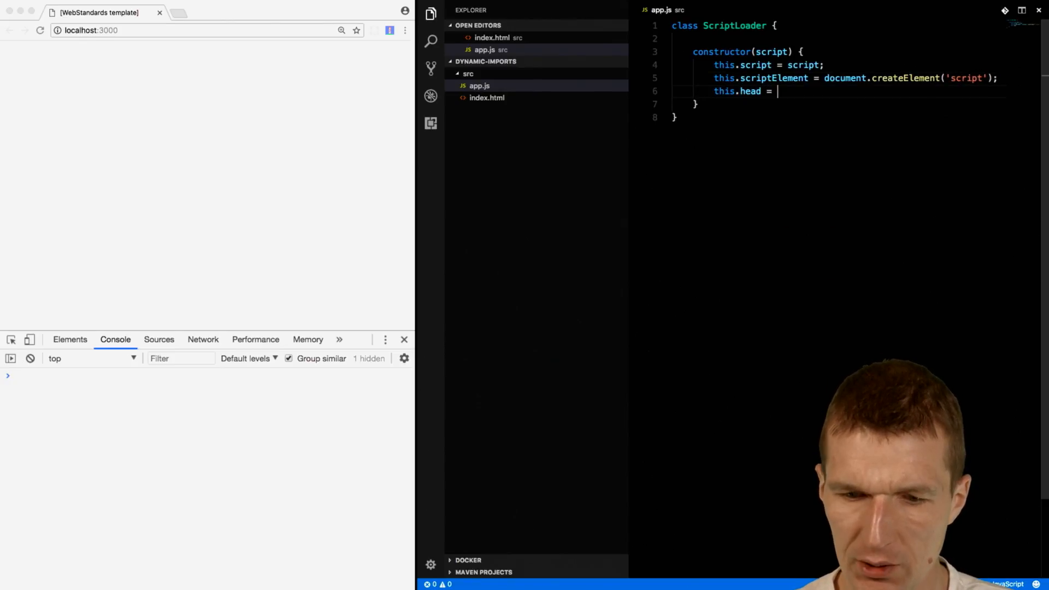
text(document.)
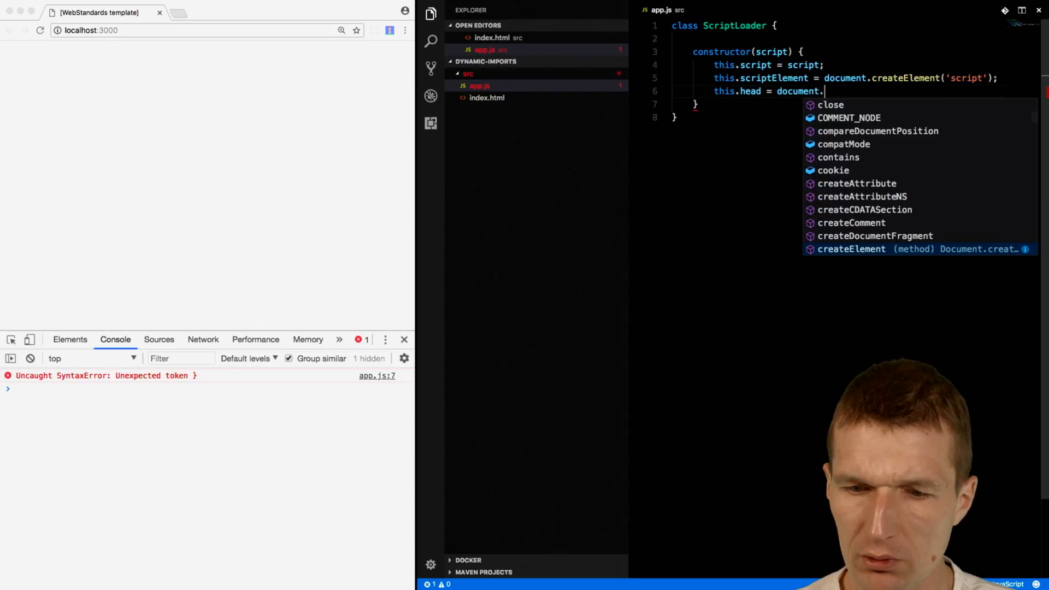
text(querySelector();)
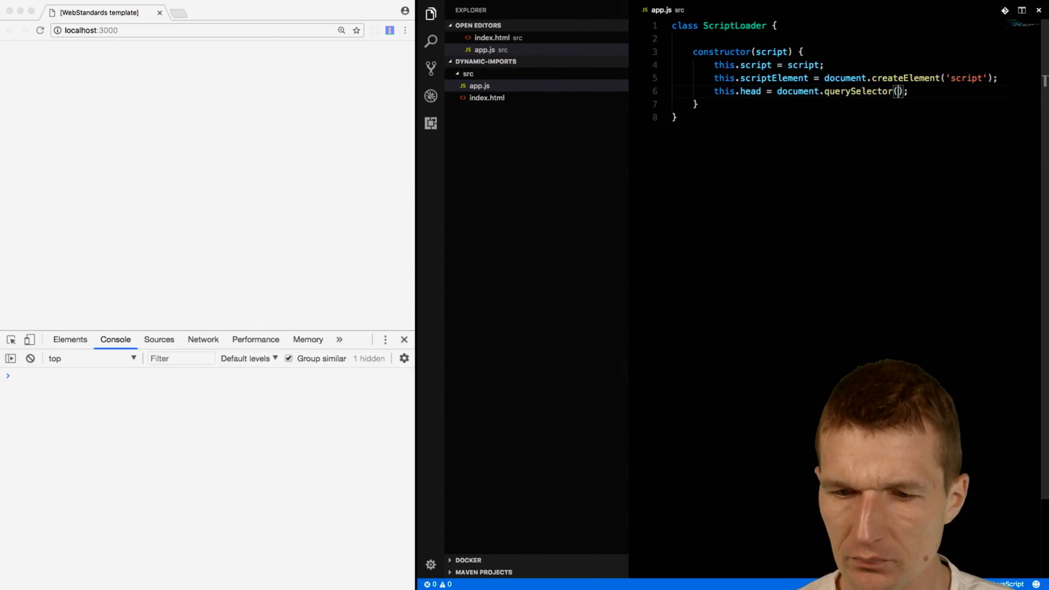
text('')
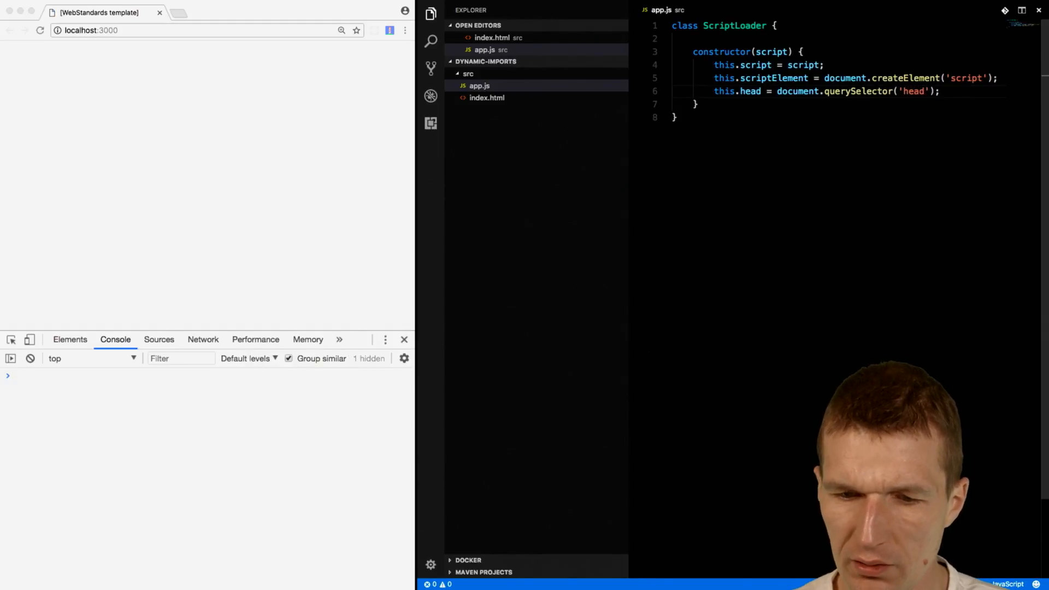
Add a load() method returning new Promise((resolve, reject) => { })
text(load)
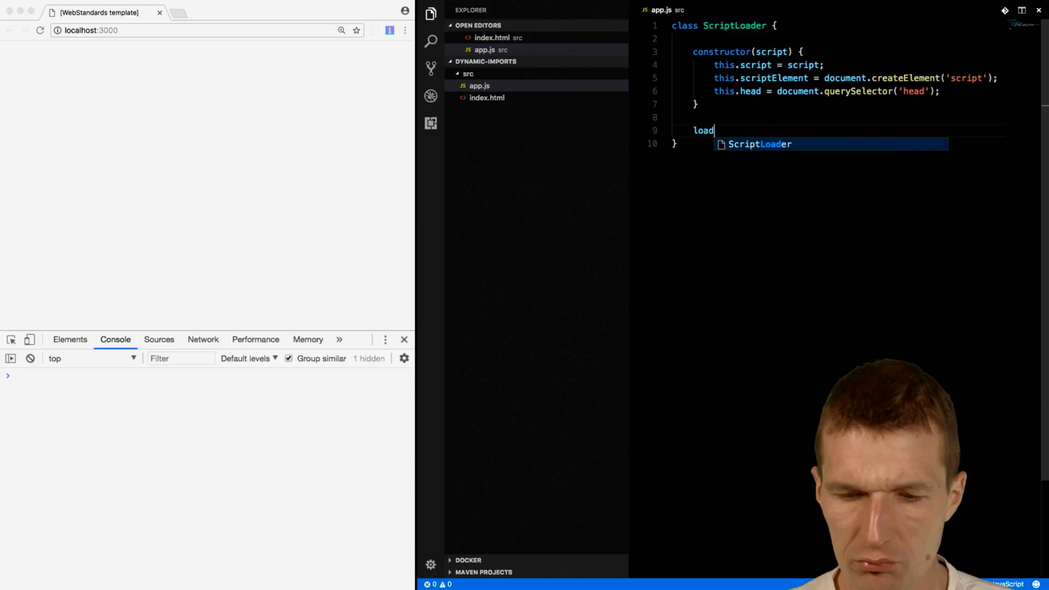
text(() {)
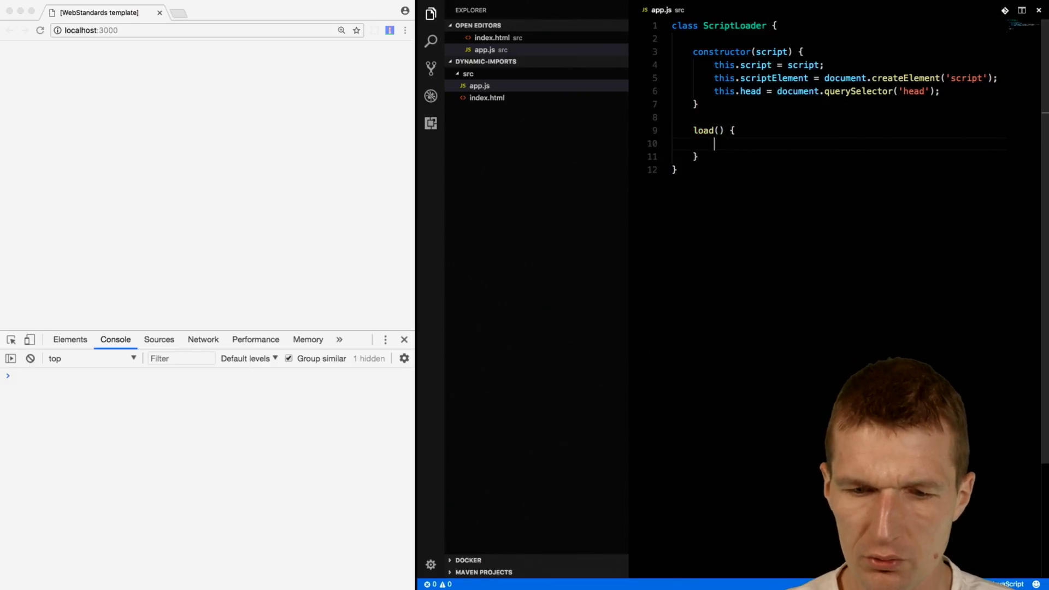
text(n)
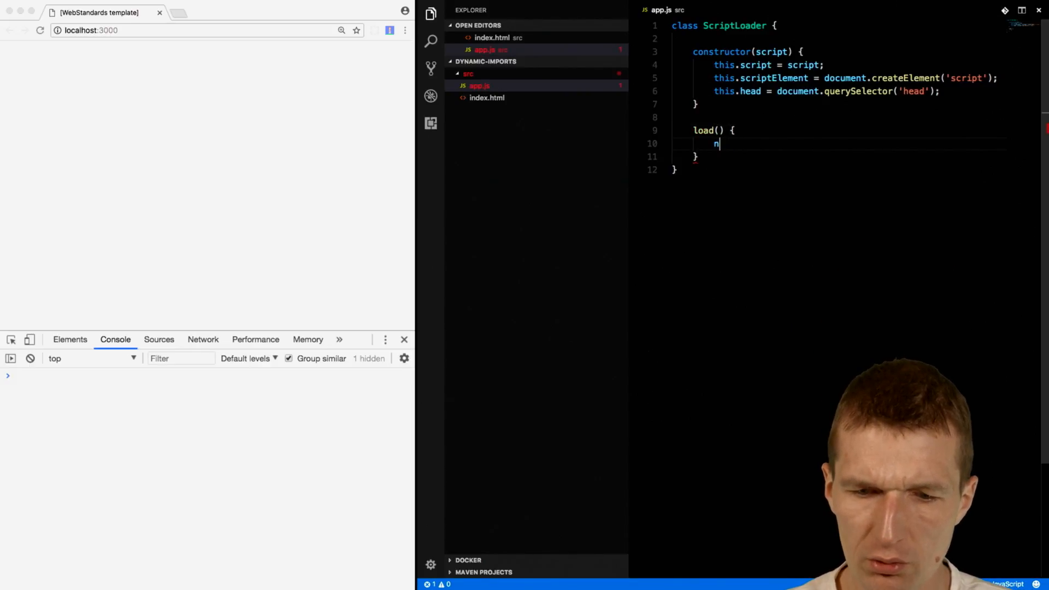
text(return)
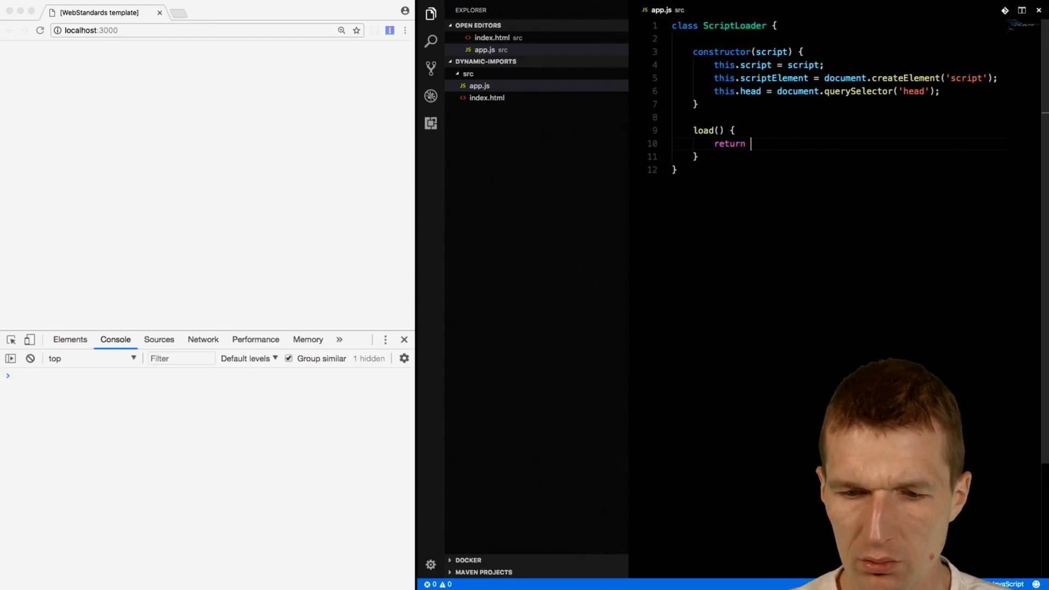
text(new Promise)
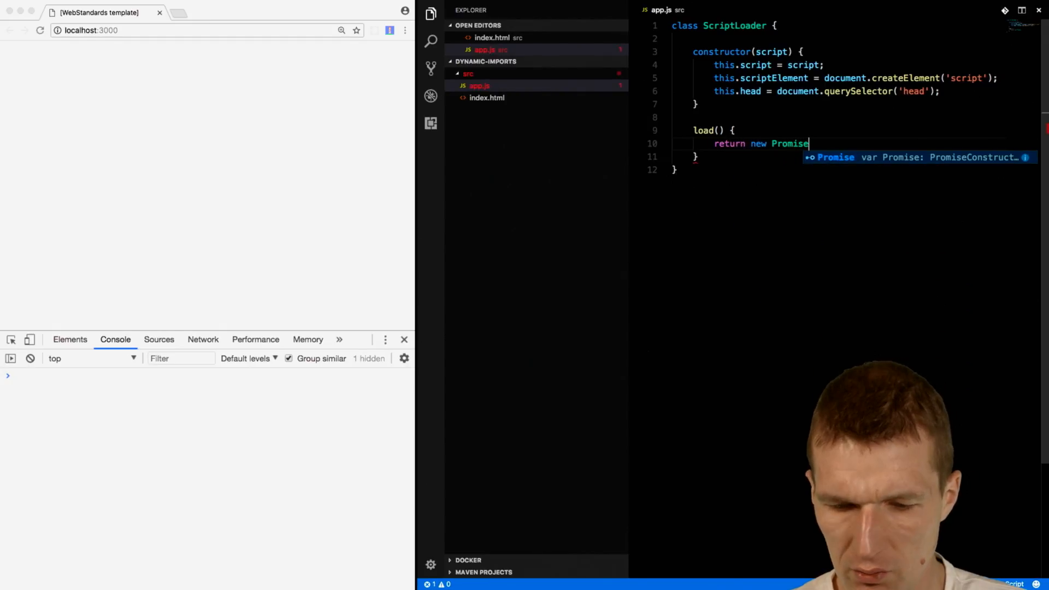
text(())
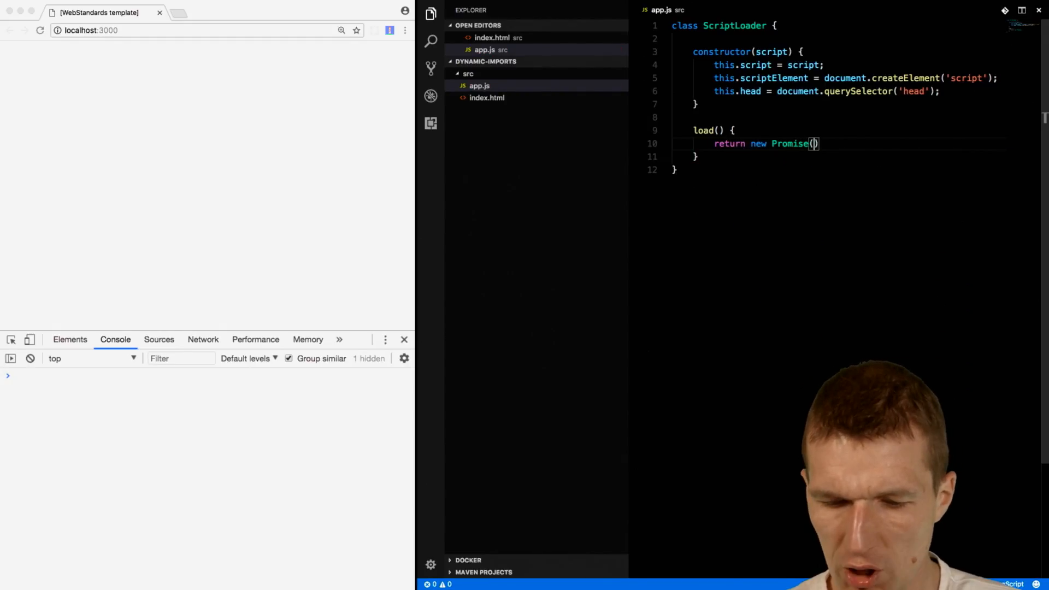
text((resolve,reject)
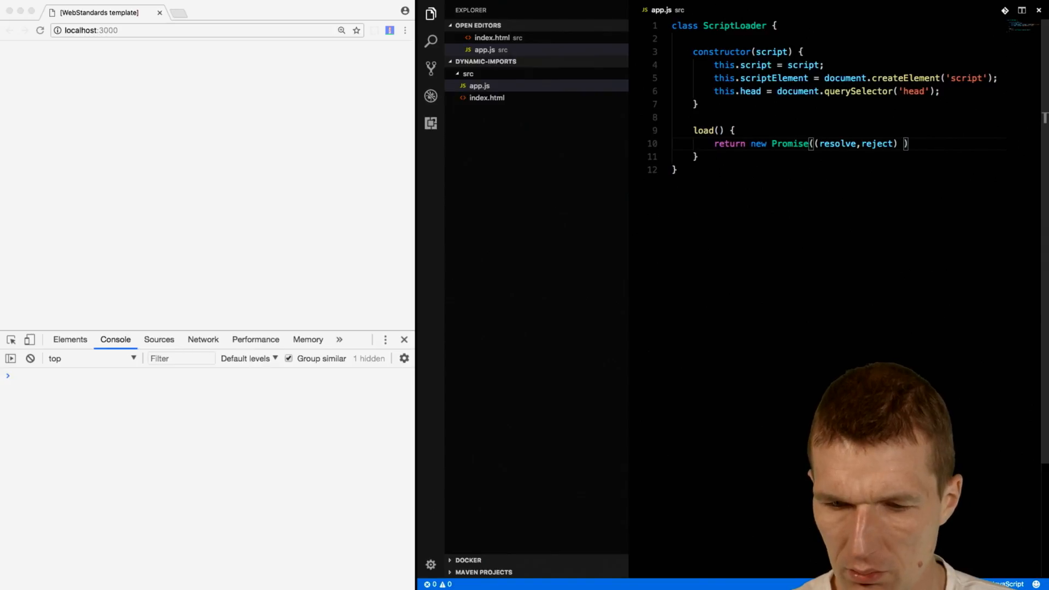
text(=> })
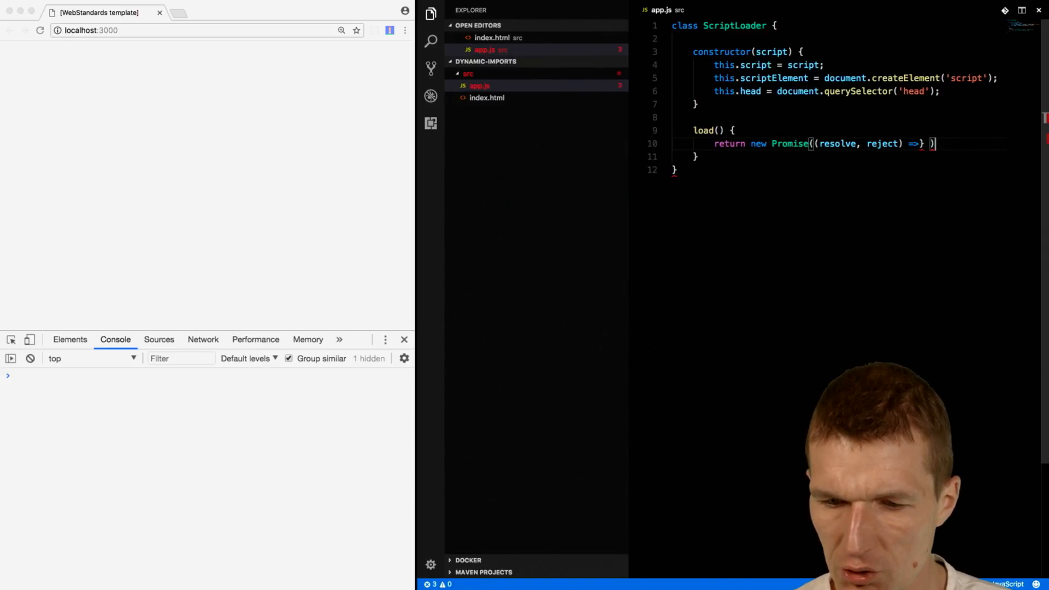
text({)
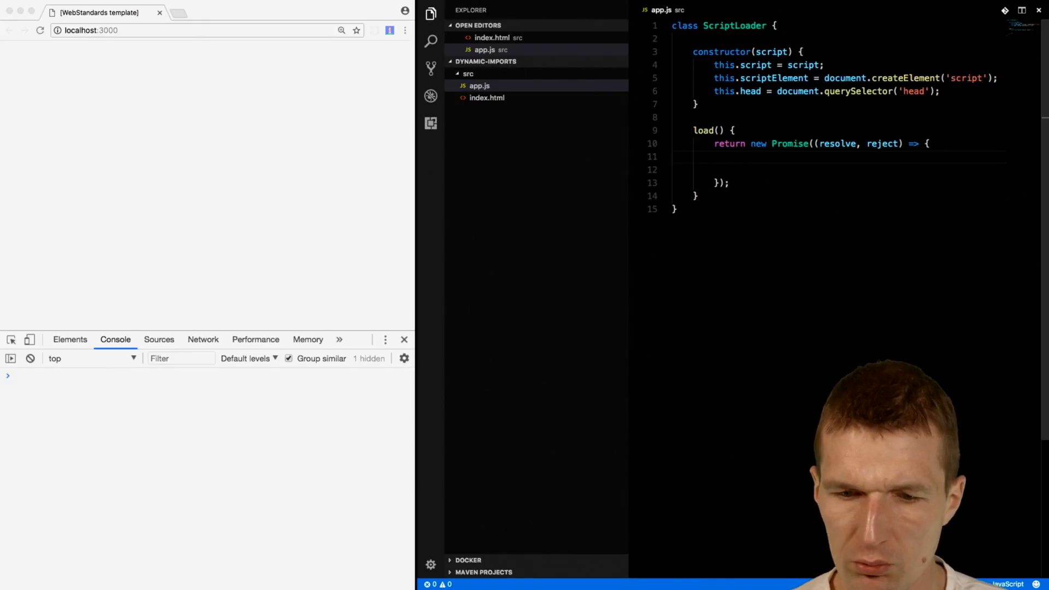
Inside the Promise, set this.scriptElement.src to this.script
text(this.scriptElement =)
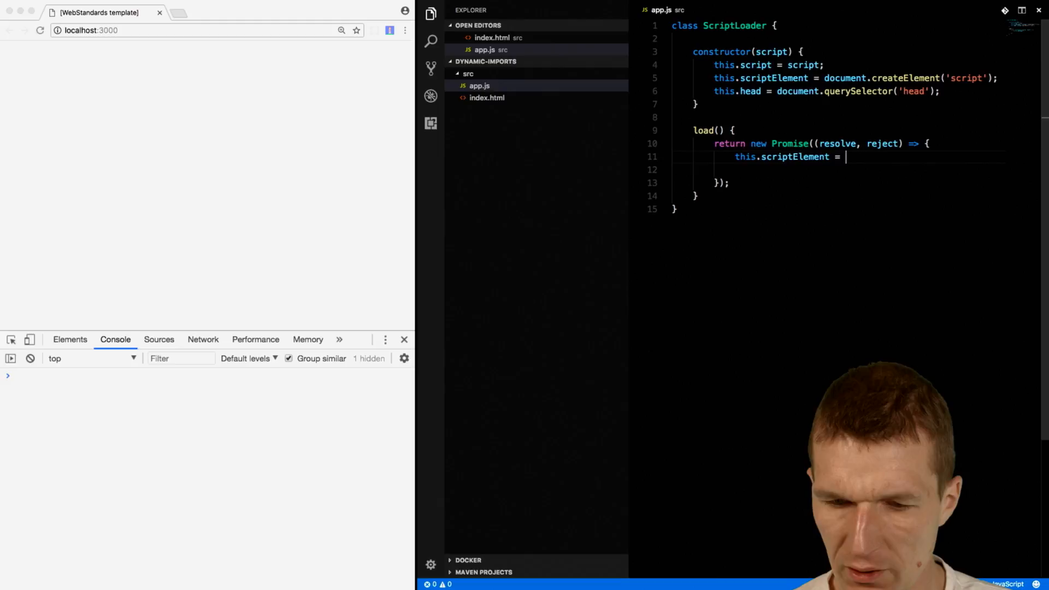
text(.)
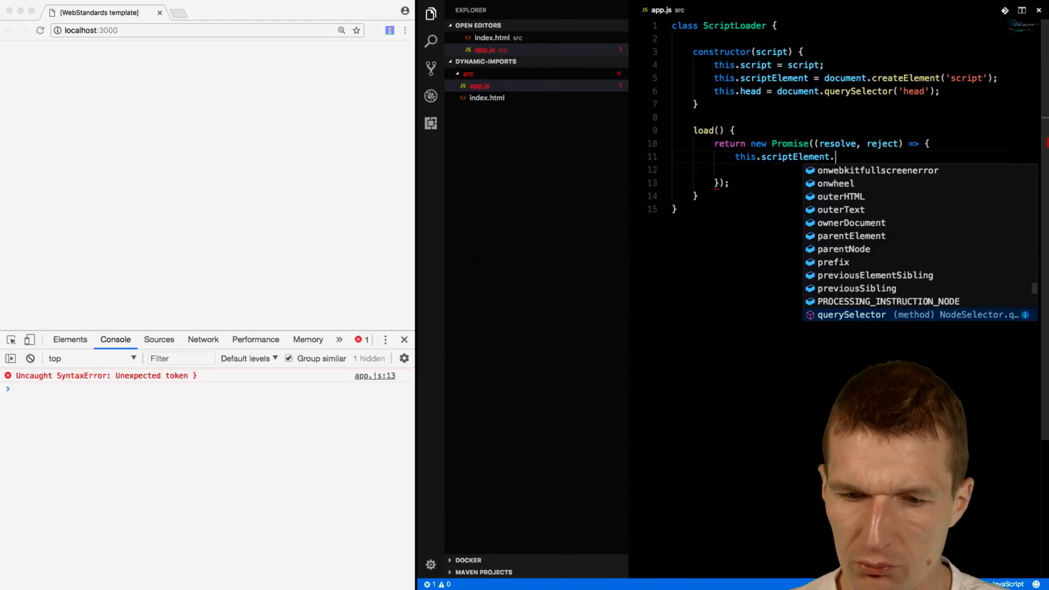
text(src)
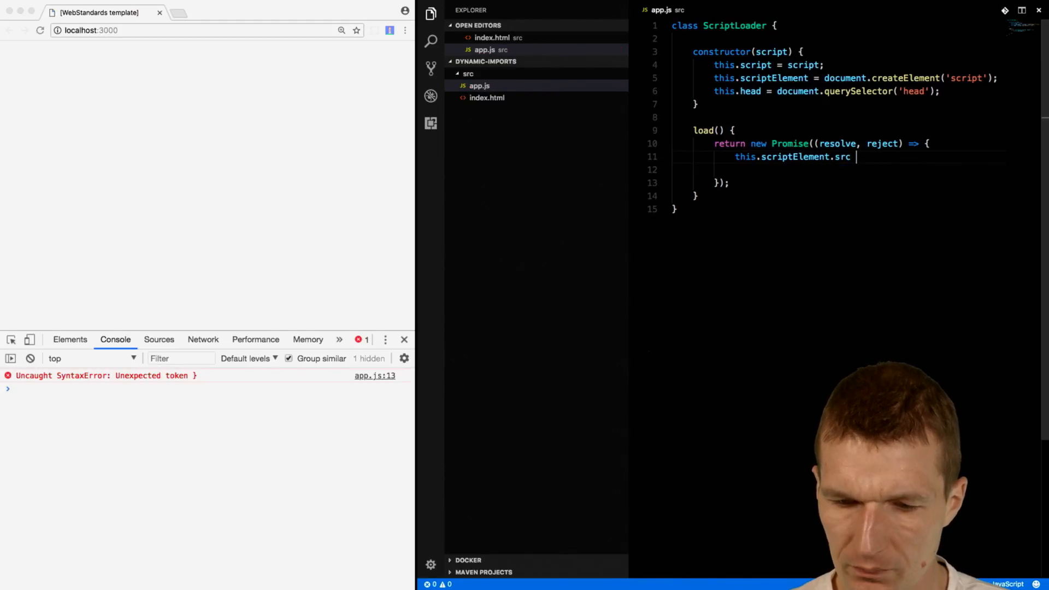
text(= this.script;)
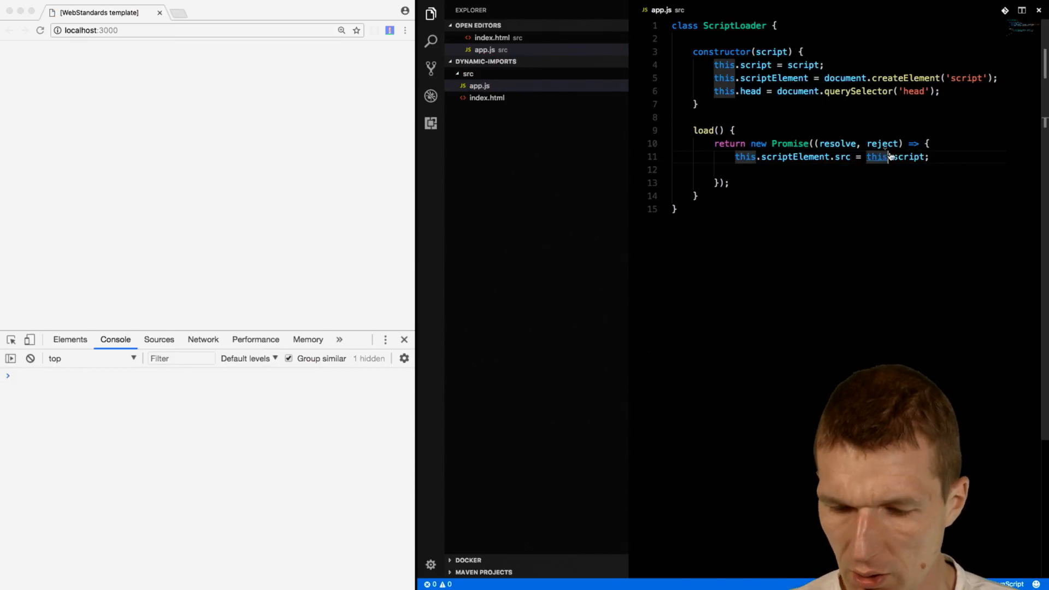
Wire scriptElement.onload to resolve(e) and onerror to reject(e)
text(this)
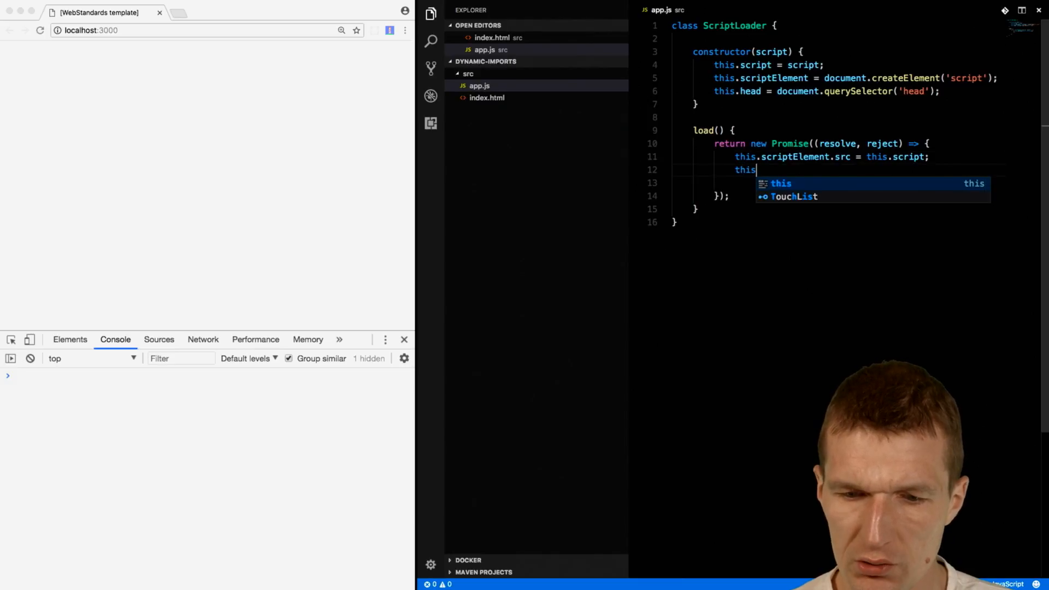
text(.scriptElement)
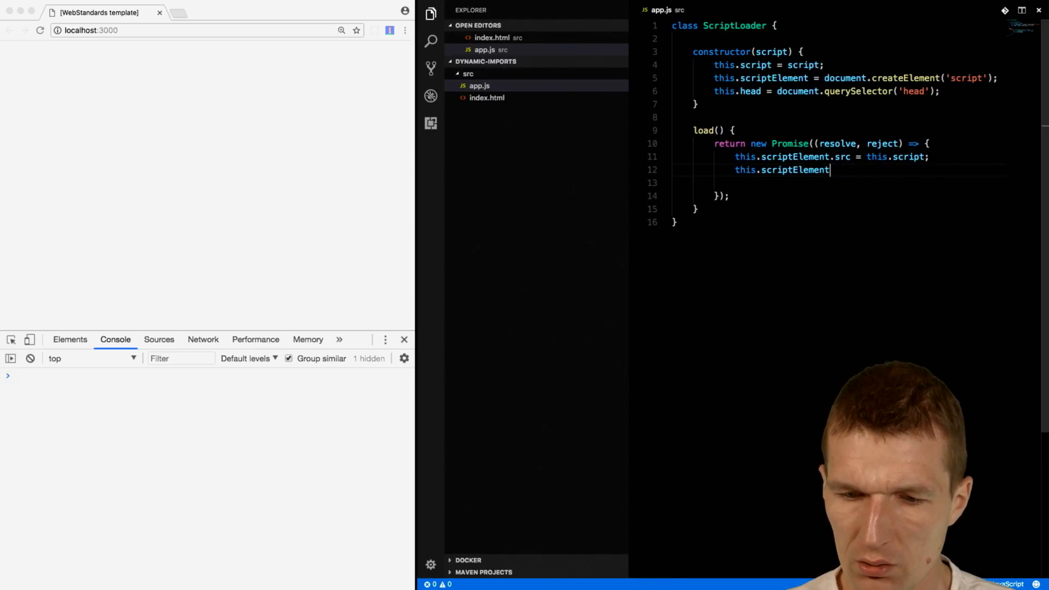
text(.onload = e)
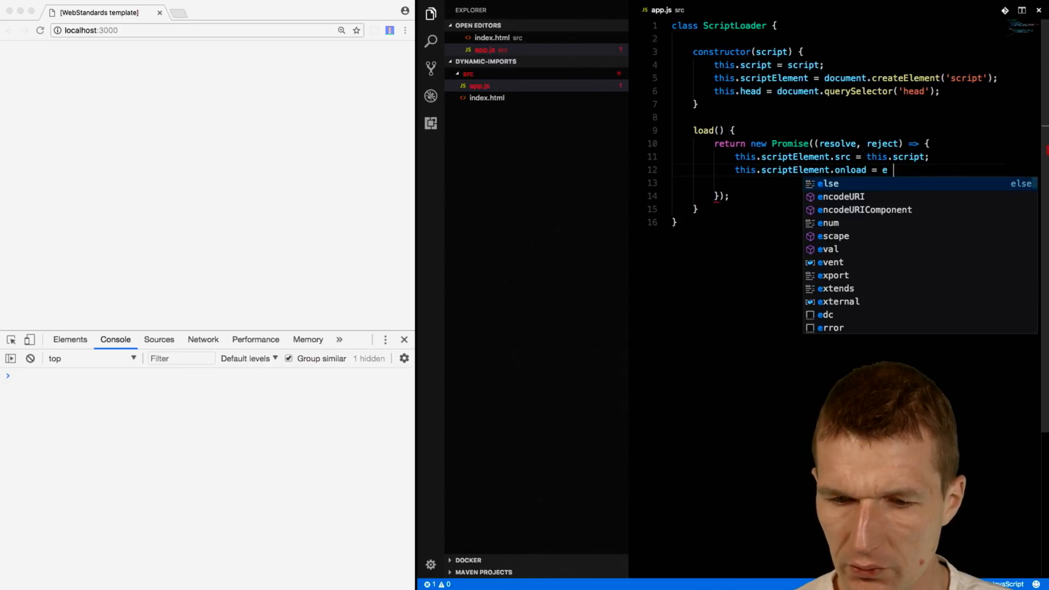
text(=> resolve(e);)
click(840, 183)
text(this)
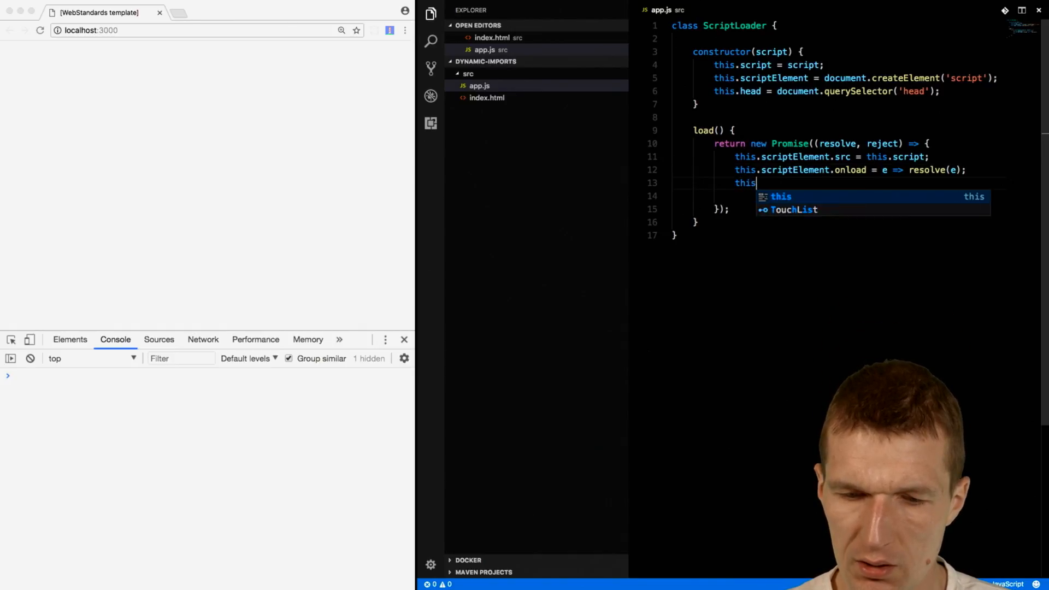
text(.scriptE)
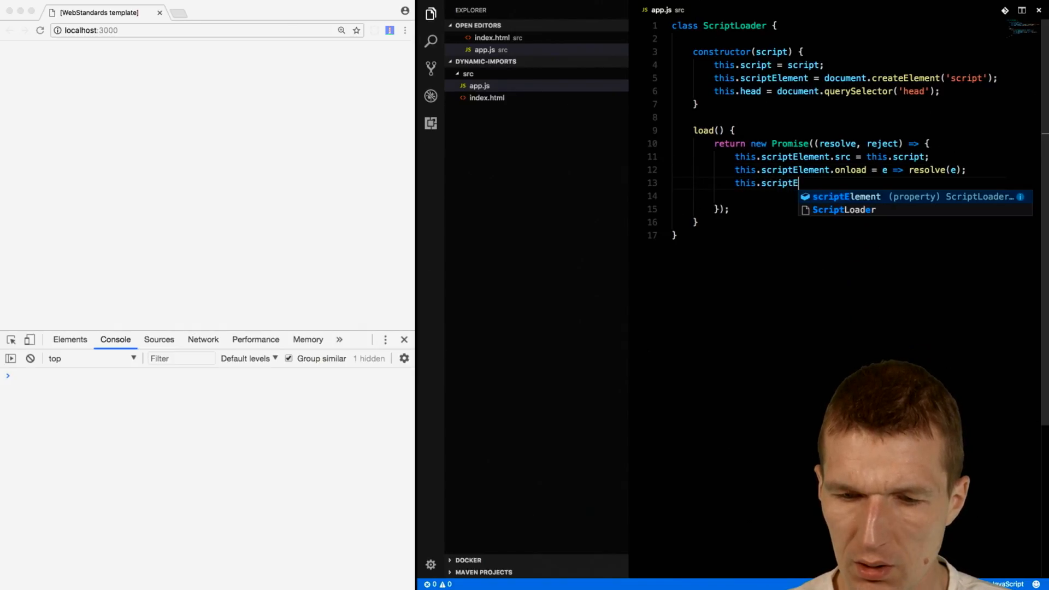
text(Element.onerror = e => reject(e);)
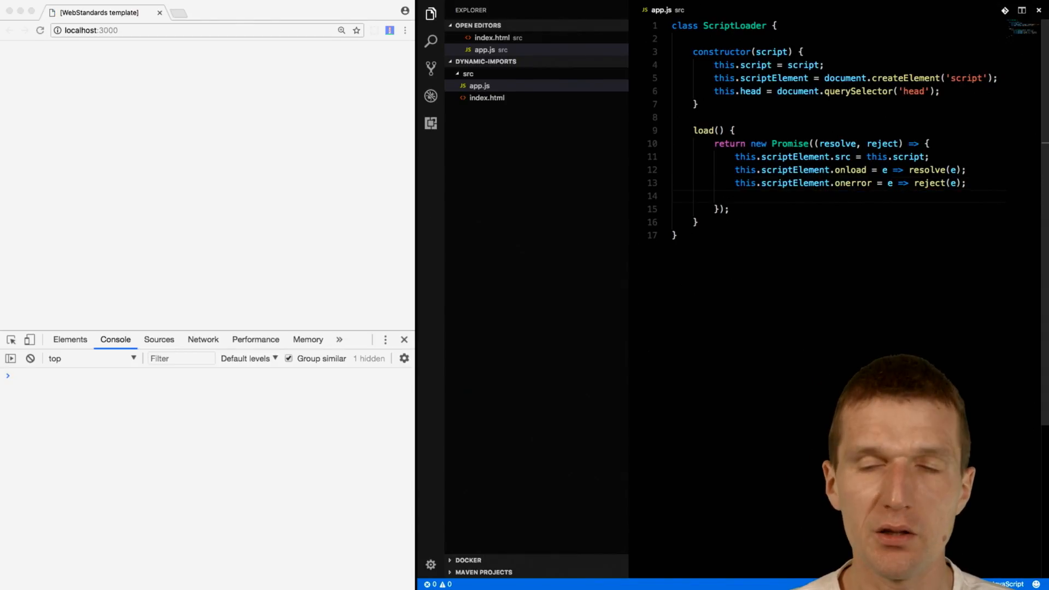
Append this.scriptElement to this.head with appendChild
text(this.)
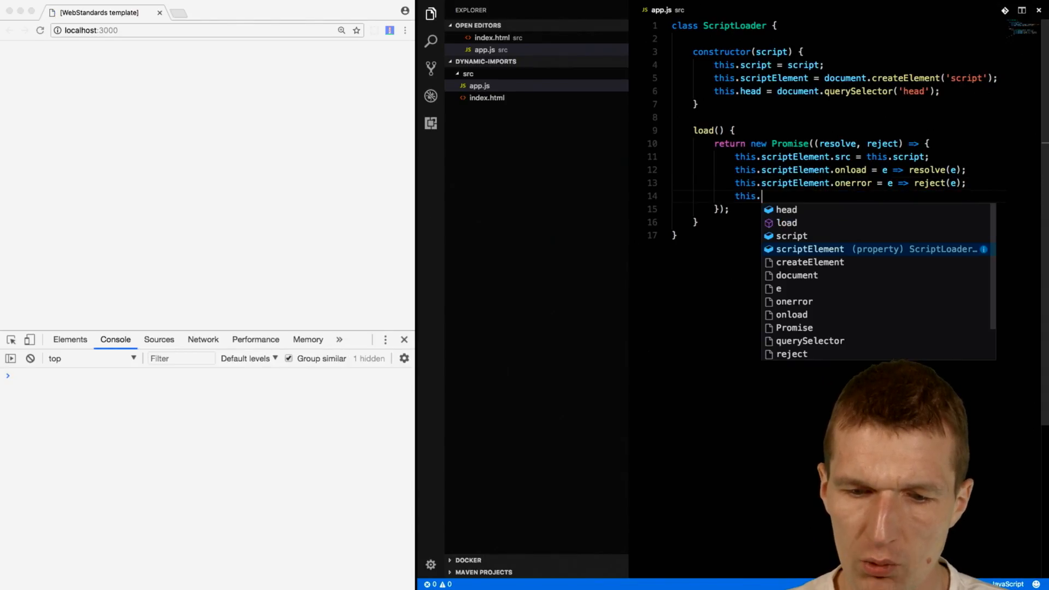
text(head.)
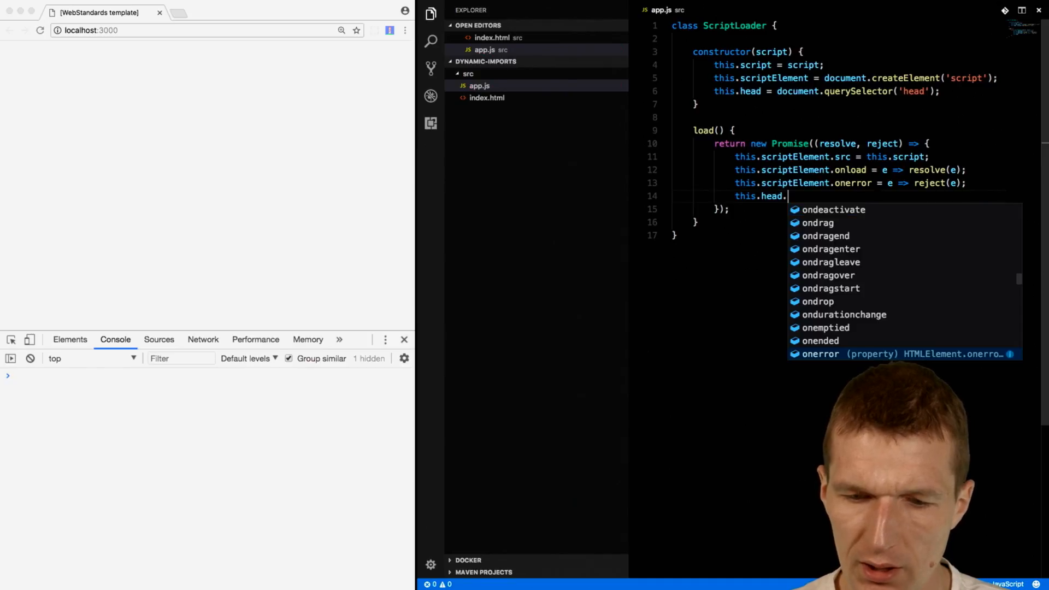
text(appendChild)
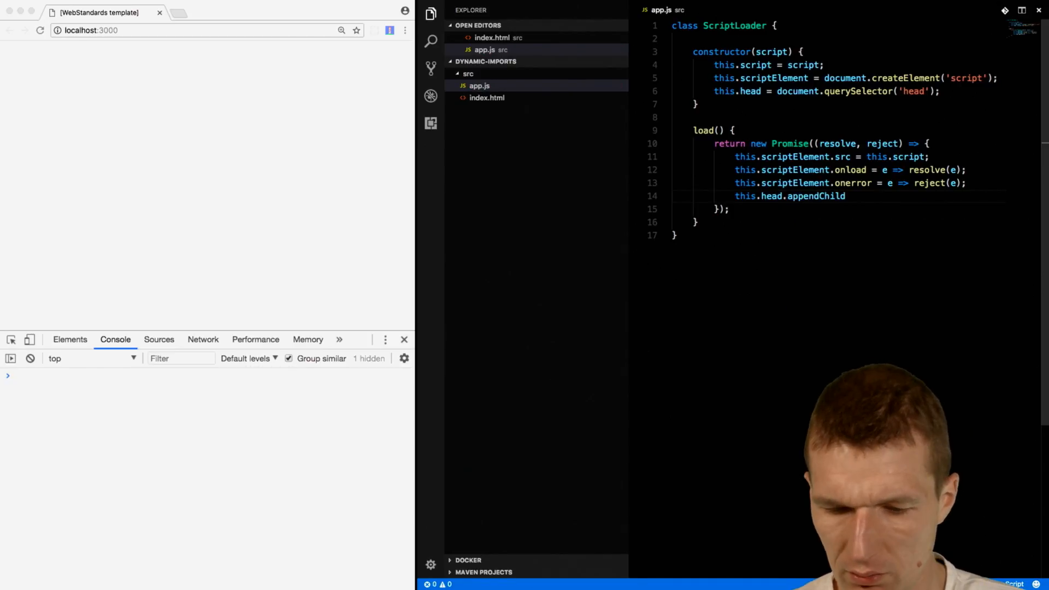
text(())
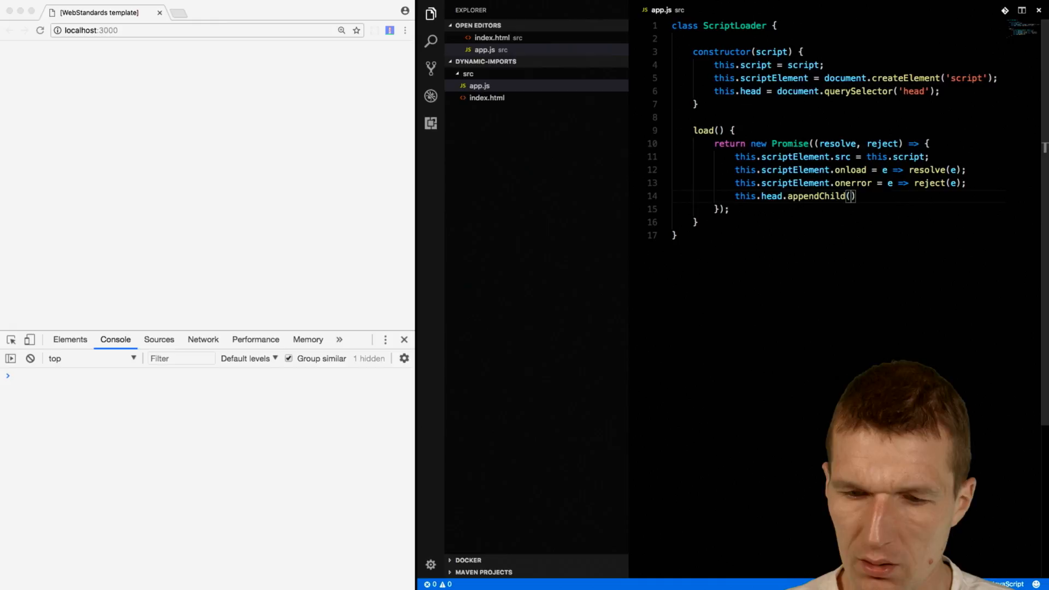
text(;)
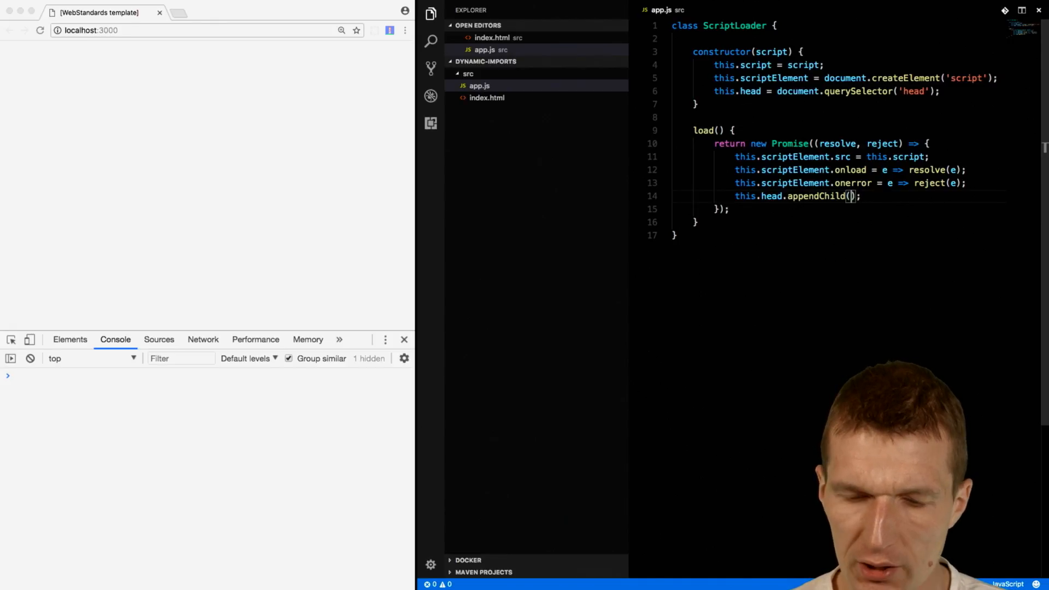
text(this.scriptElement)
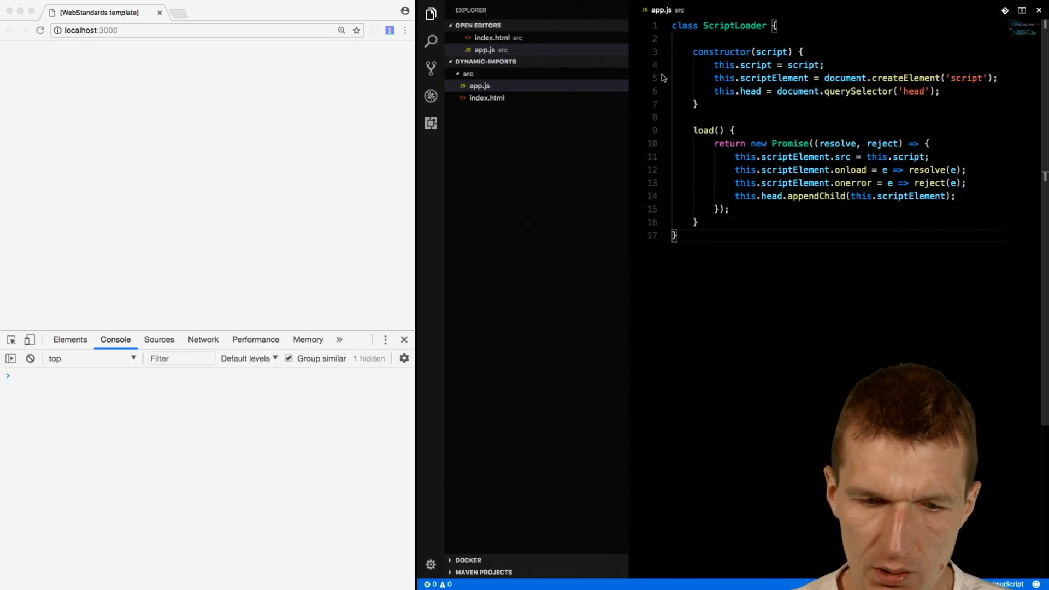
Create src/dynamic.js containing console.log('loaded dynamically');
click(469, 73)
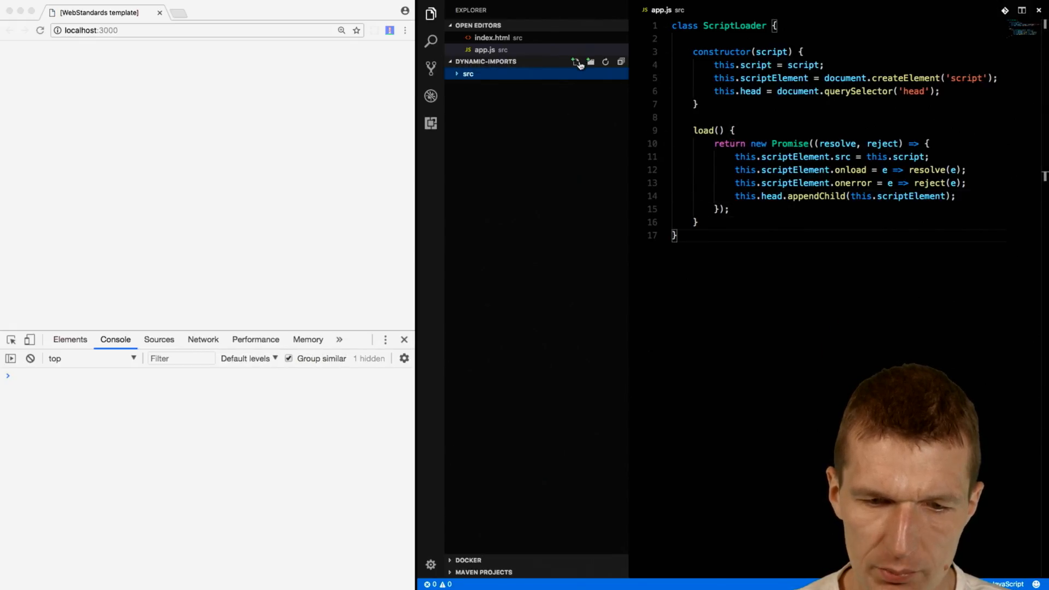
click(574, 61)
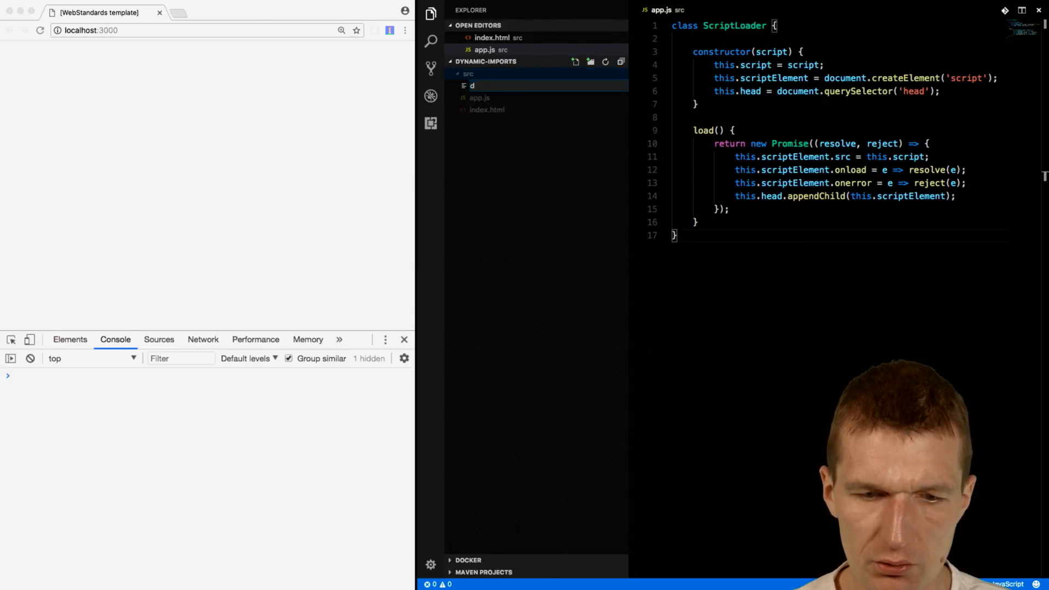
text(dynamic.js)
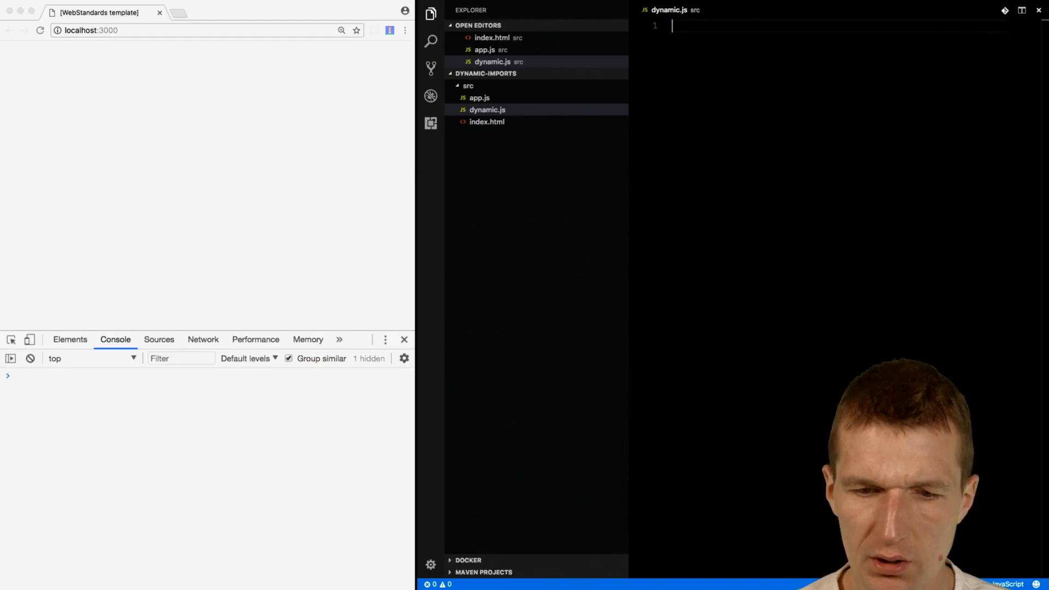
text(console.log('');)
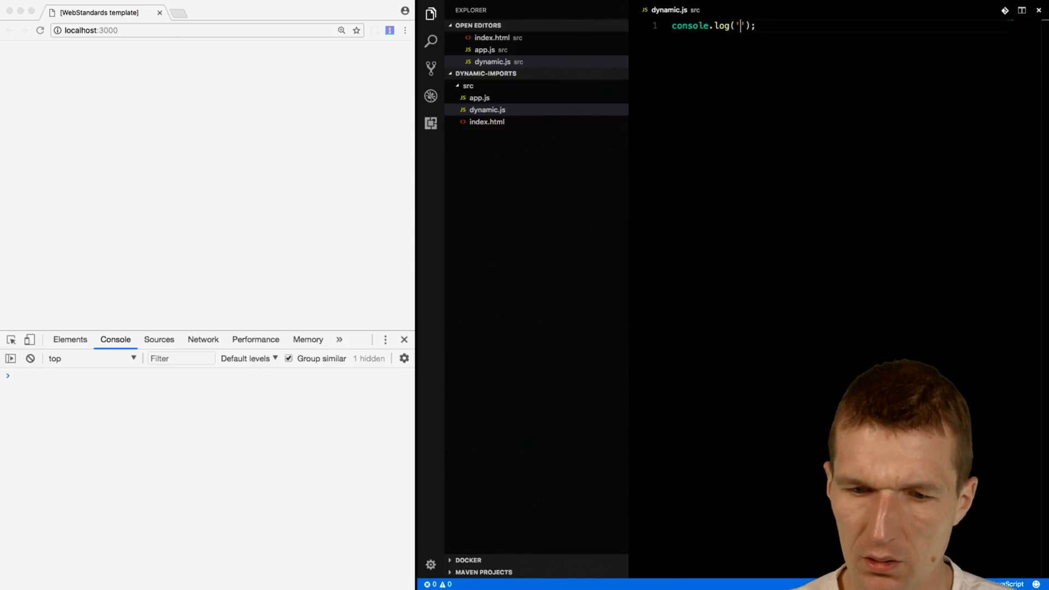
text(loaded dyna)
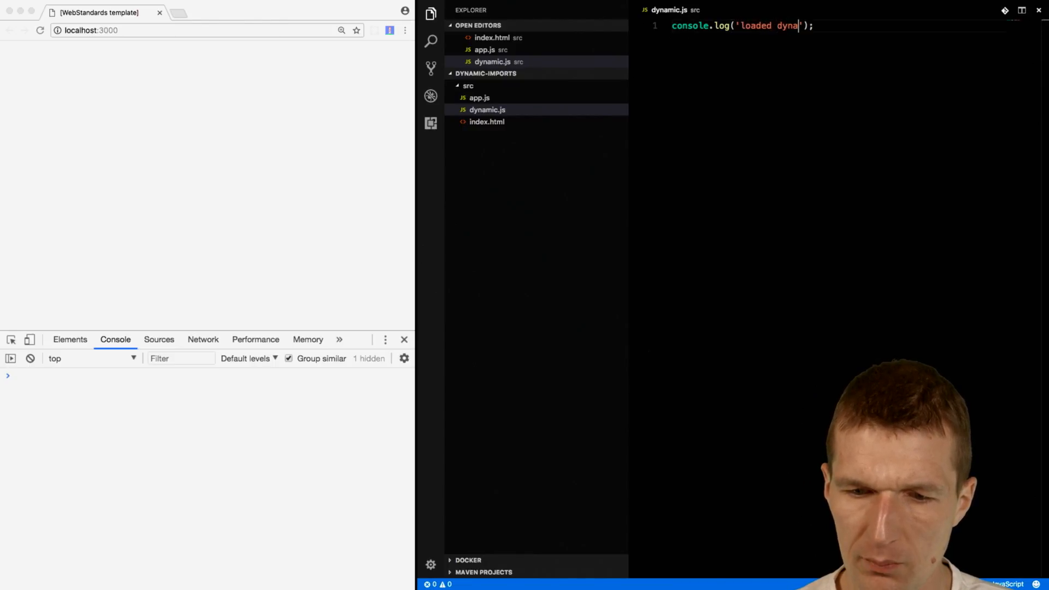
text(mically)
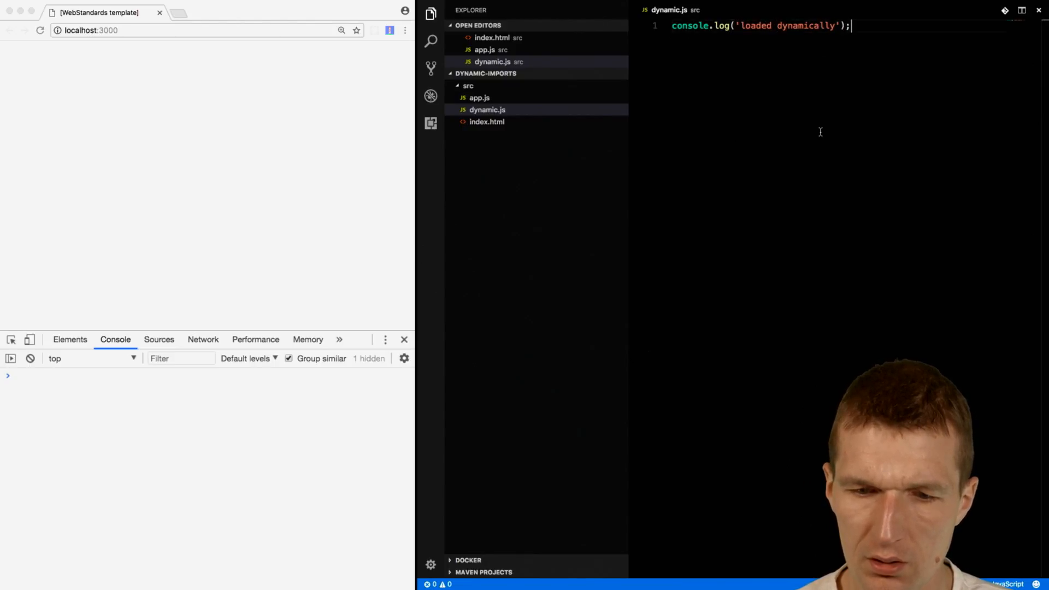
Check index.html's script tag, then return to app.js
click(487, 121)
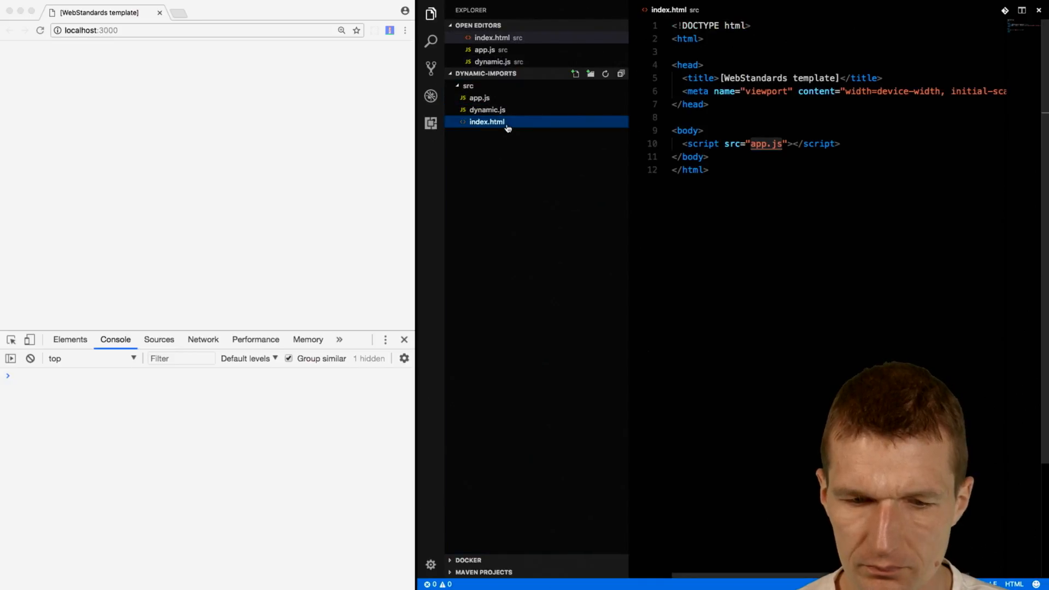
click(479, 98)
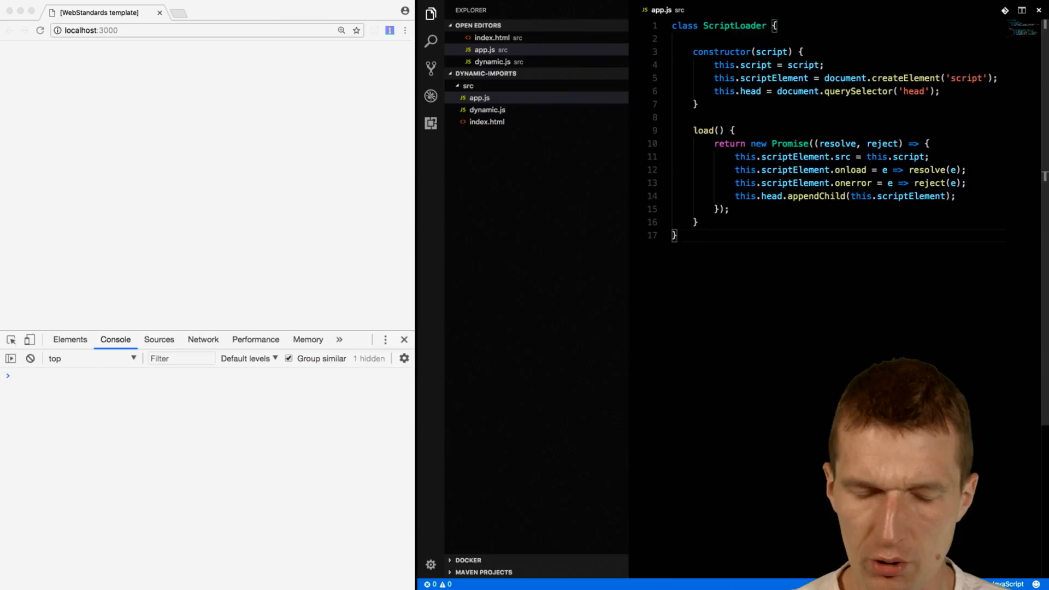
Run new ScriptLoader('dynamic.js').load() with then and catch both logging the event
text(new ScriptLoader)
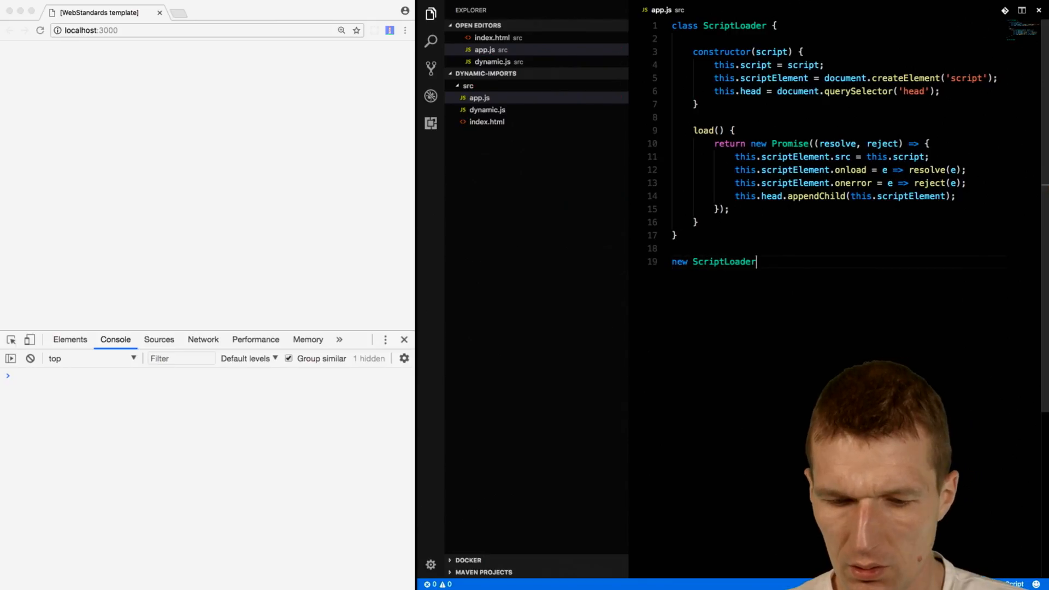
text(('');)
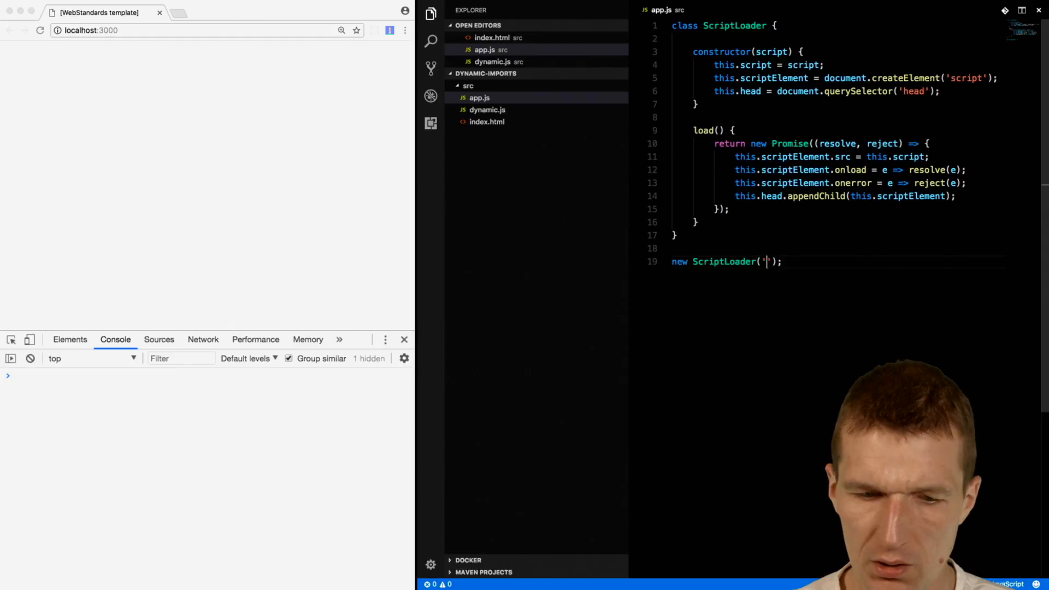
text(dn)
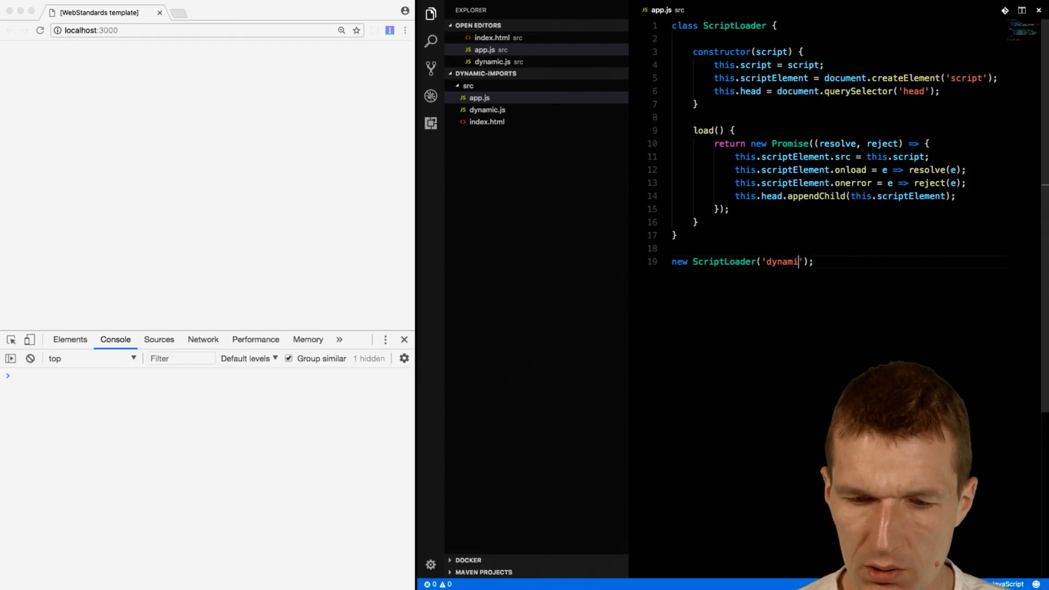
text(c.js').load)
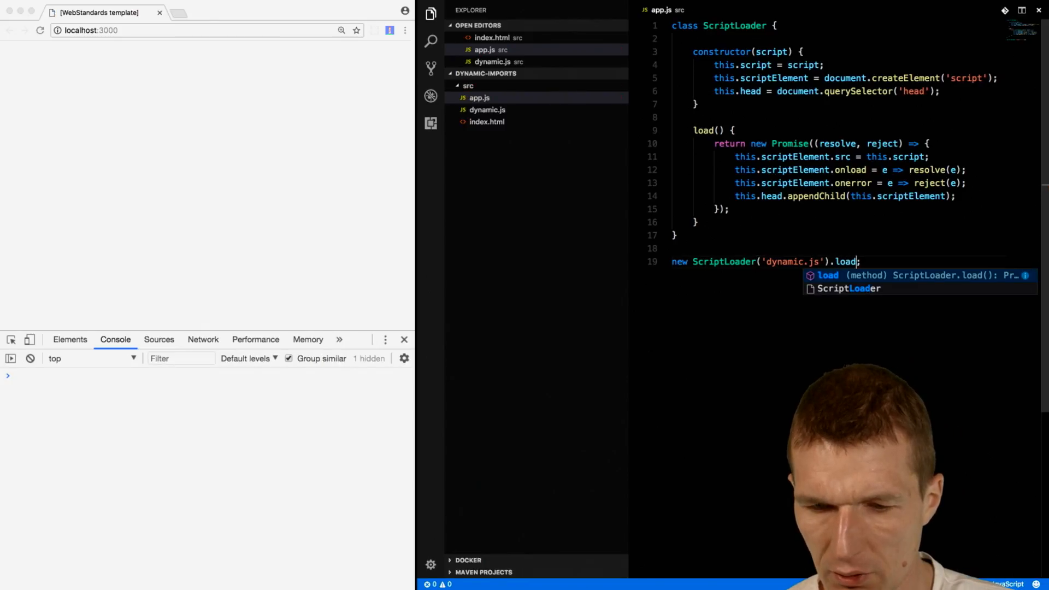
text(().then)
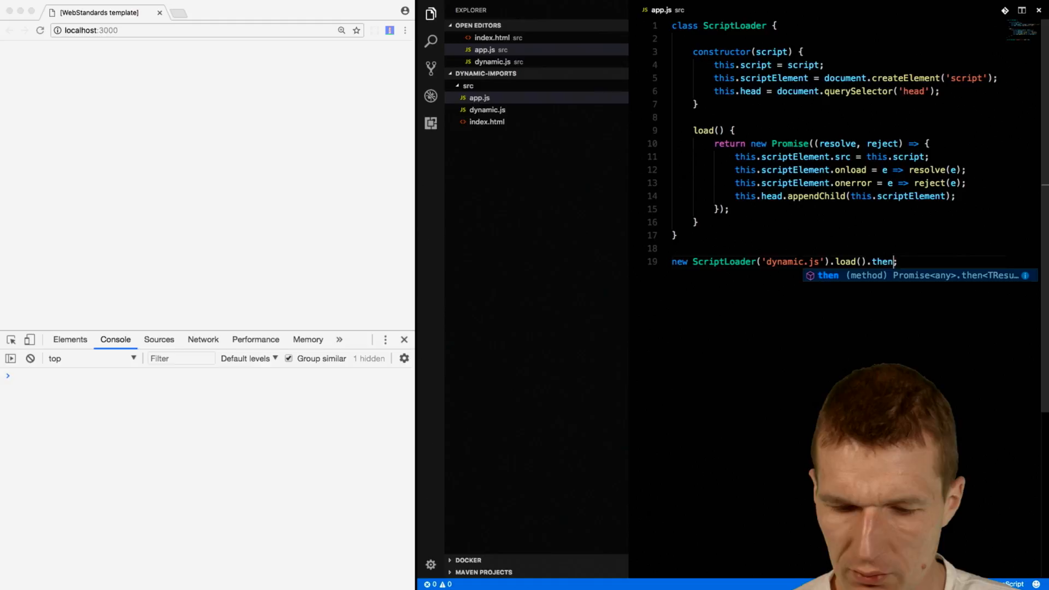
text(())
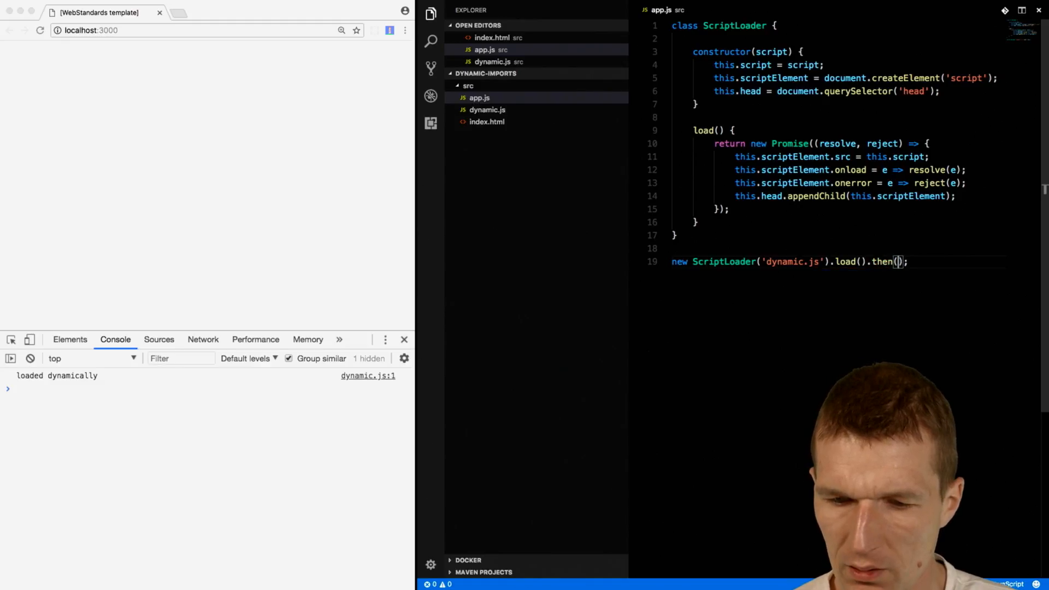
text(e=> console.log(e))
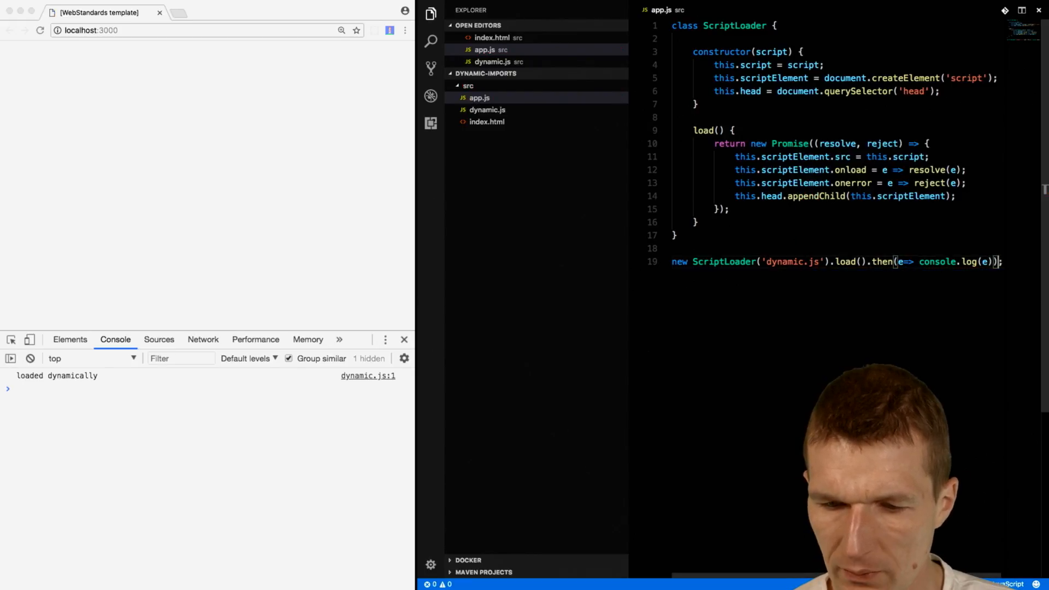
text(.)
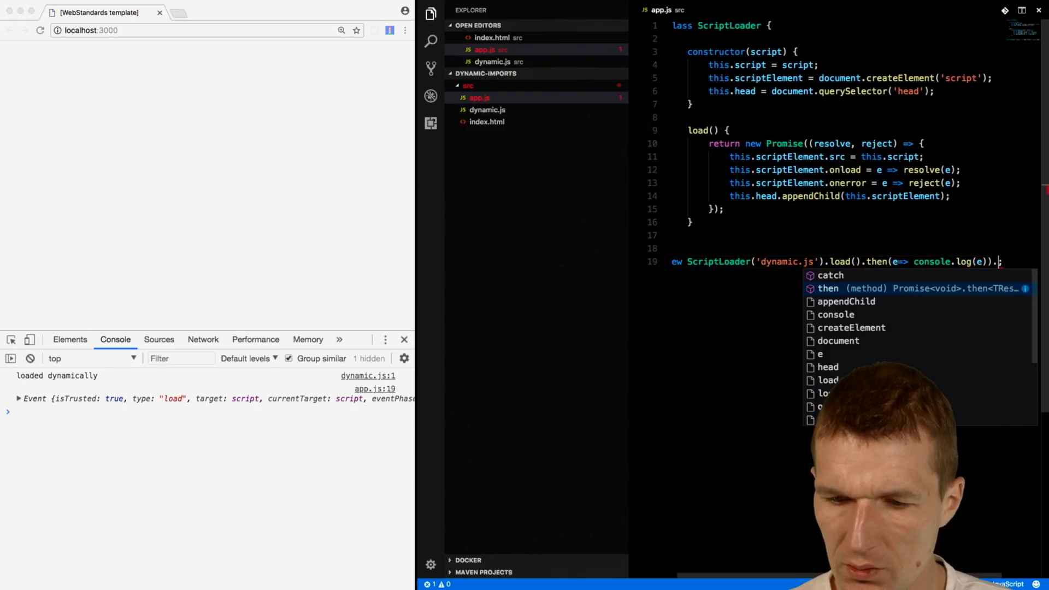
text(catch;)
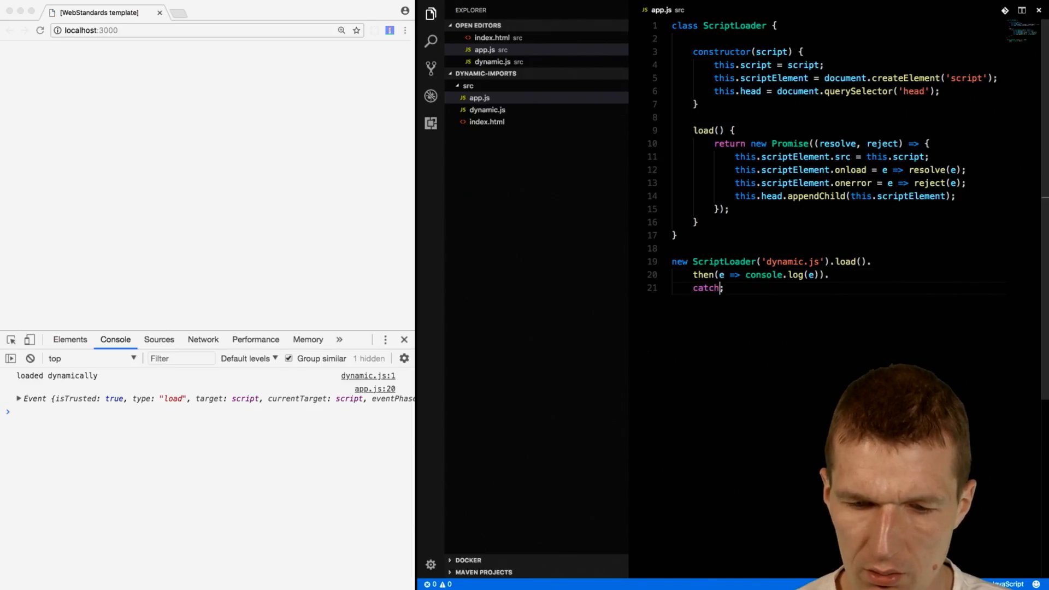
text((e ))
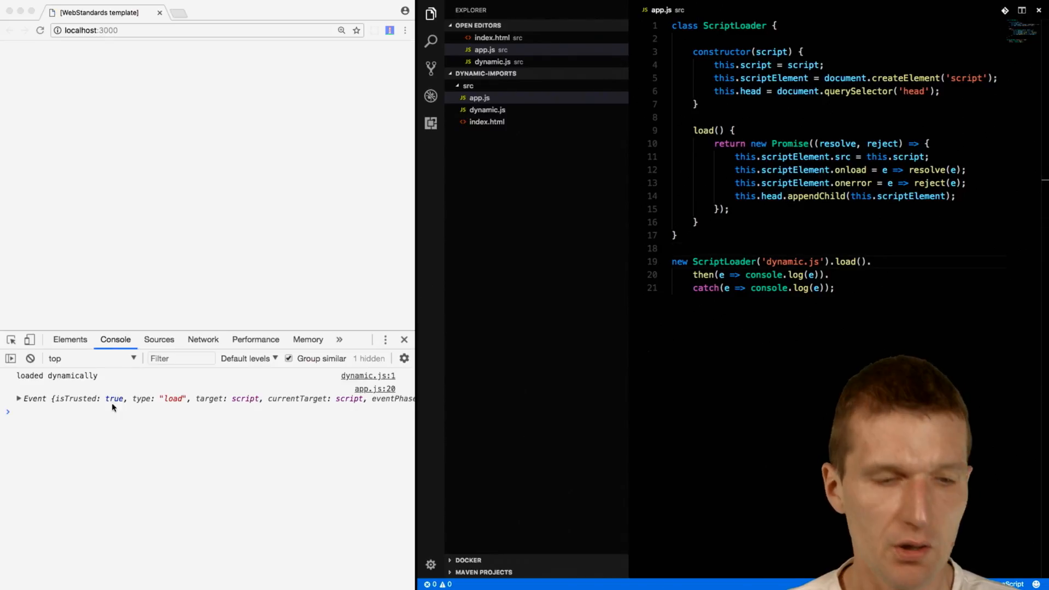
mouse_move(85, 390)
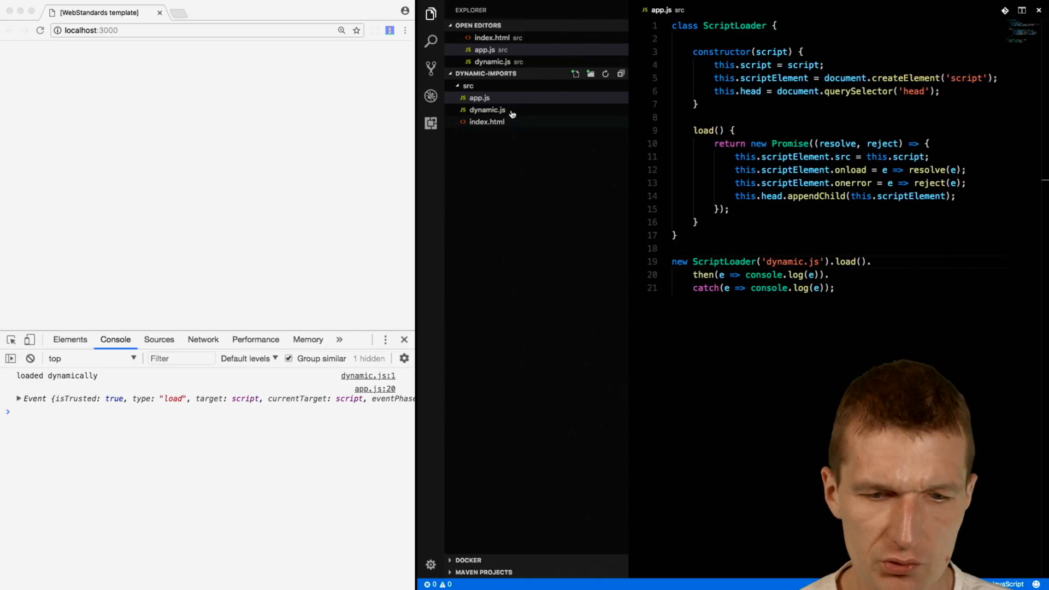
Inspect the logged load event and the catch handler line in app.js
click(487, 109)
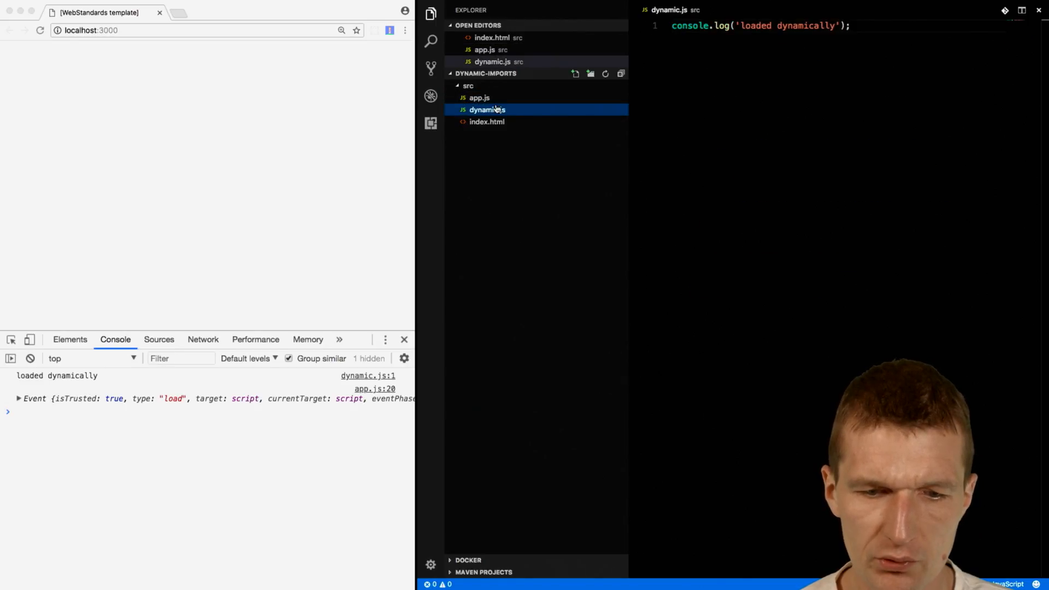
click(480, 98)
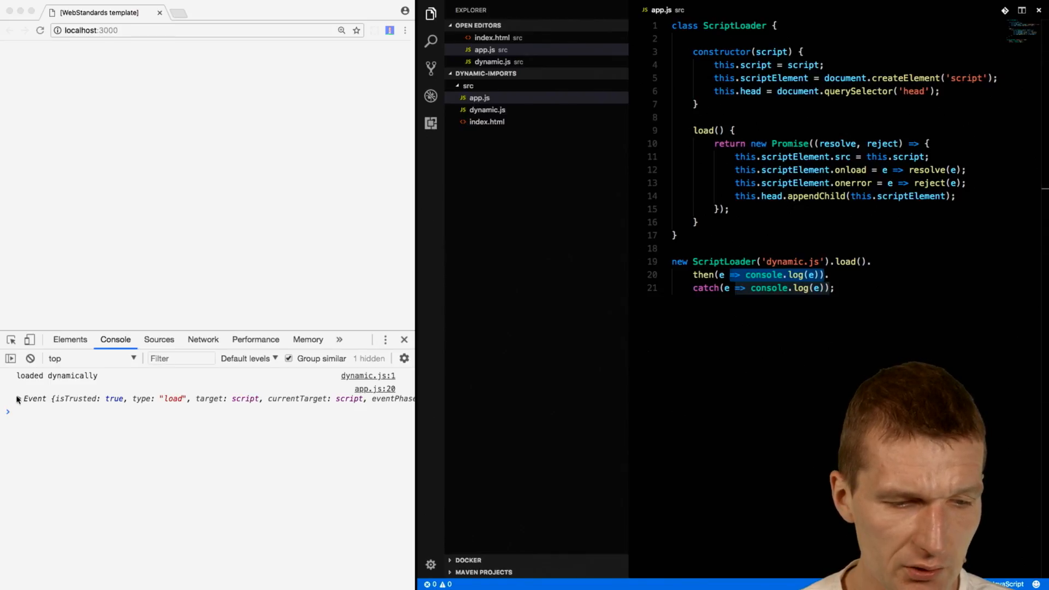
click(19, 398)
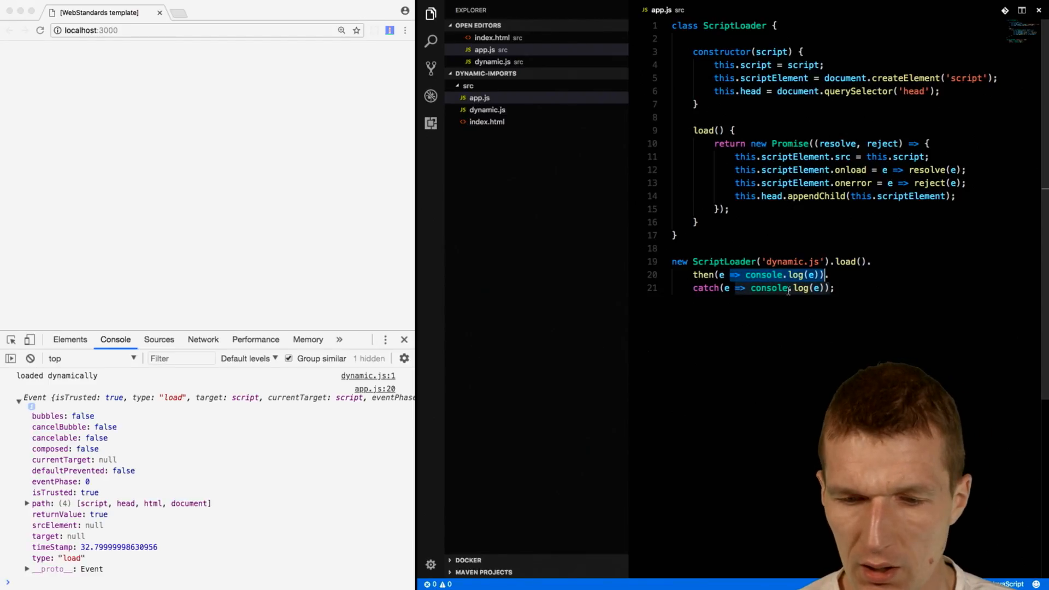
click(779, 261)
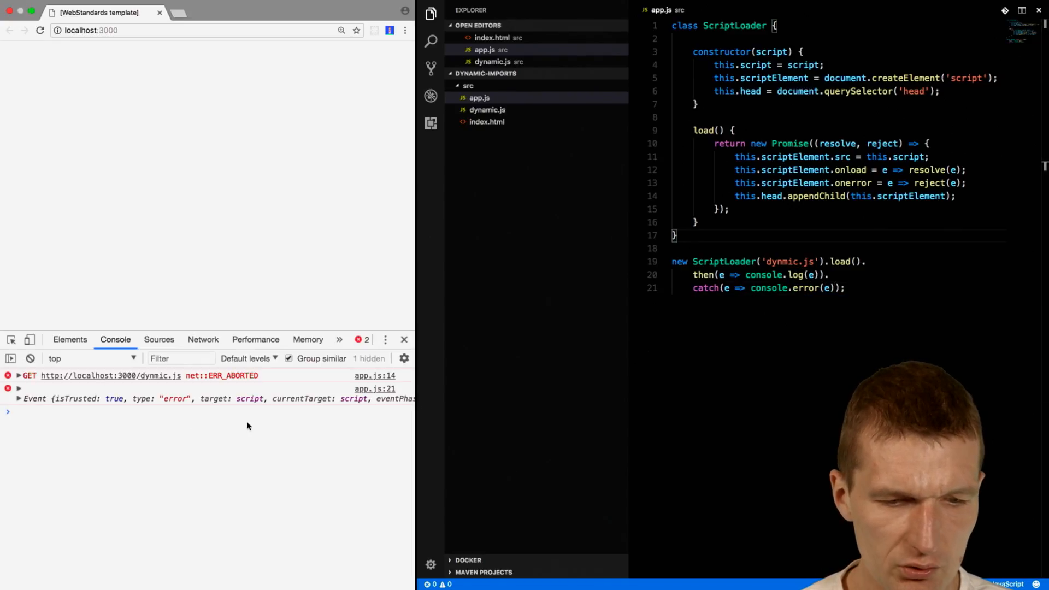
mouse_move(836, 324)
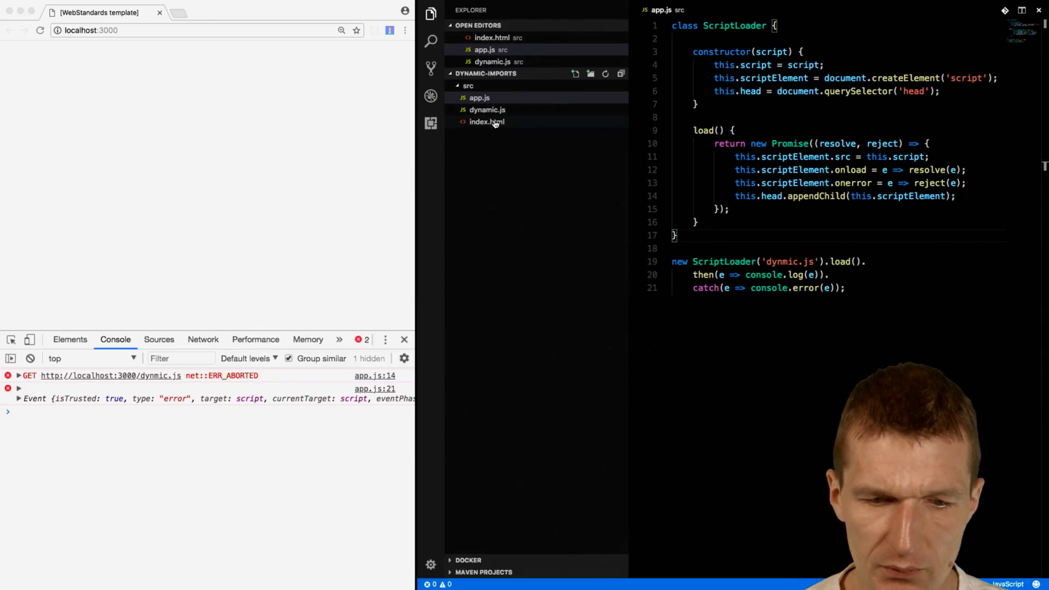
Add <button>load</button> to index.html's body, then return to app.js
click(487, 121)
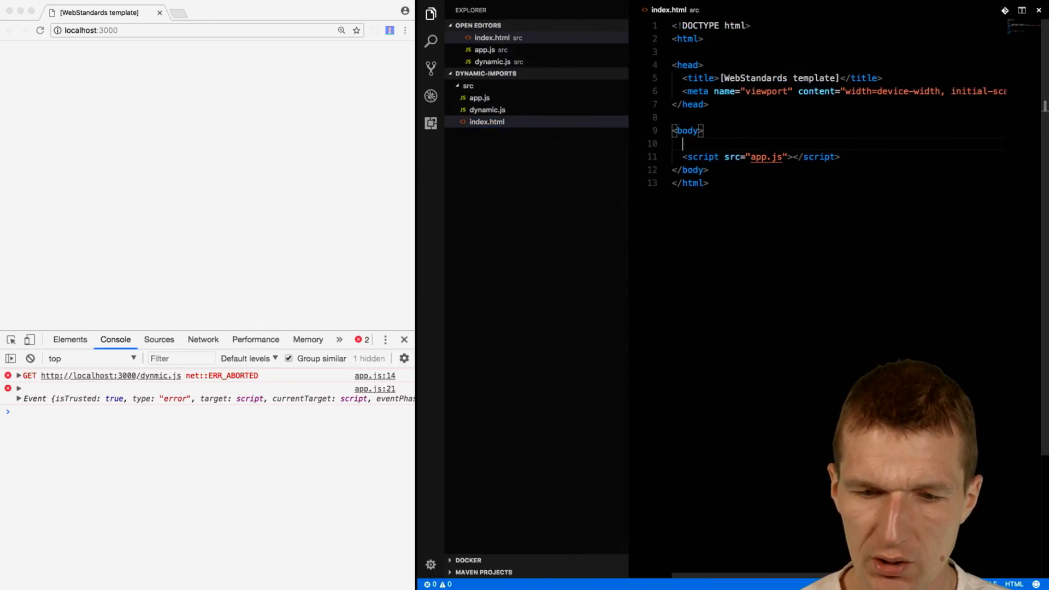
text(<button></button>)
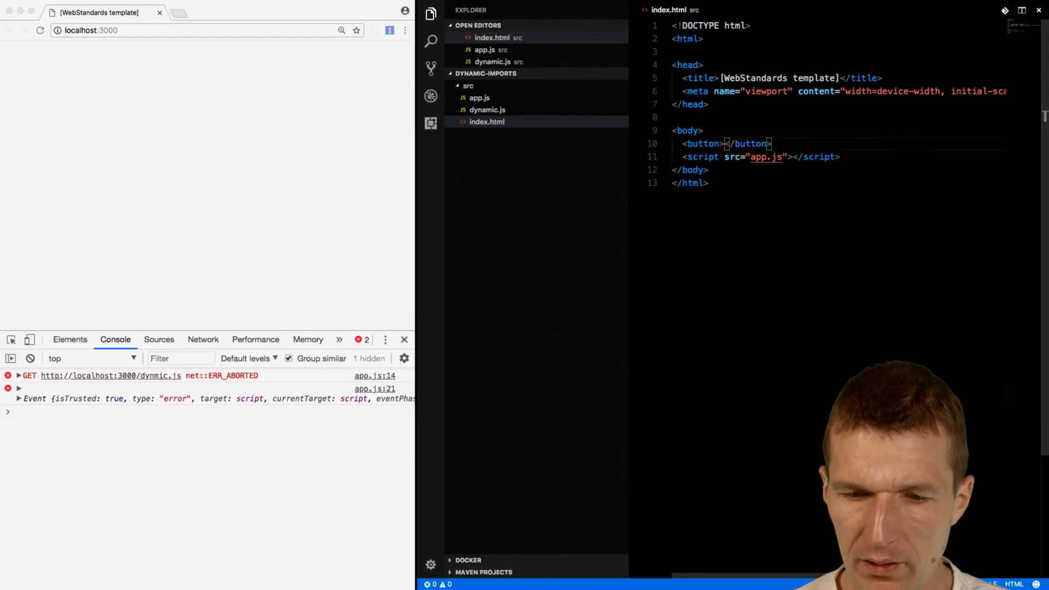
text(load)
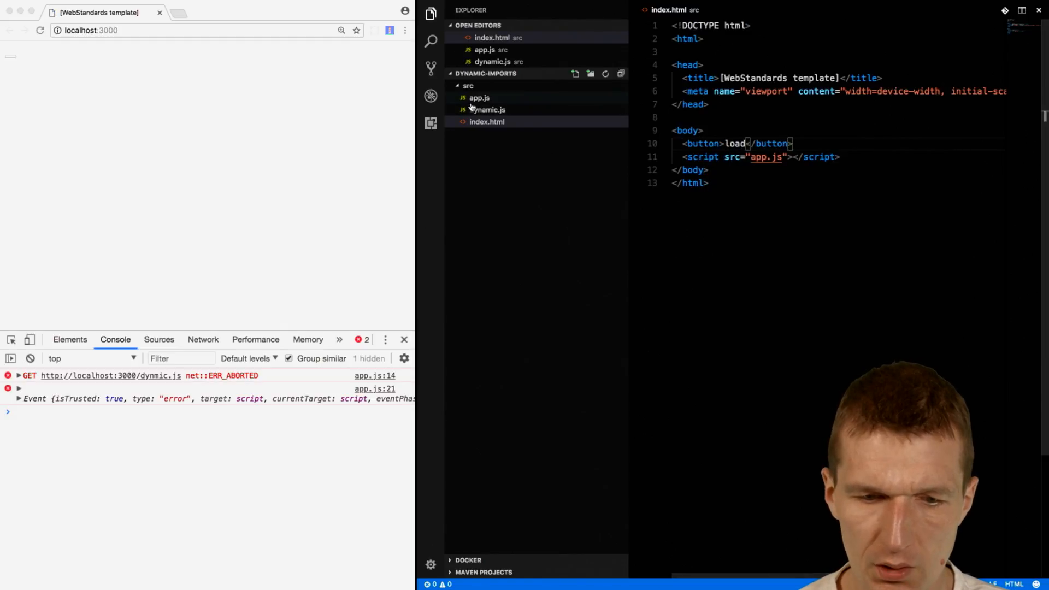
click(478, 97)
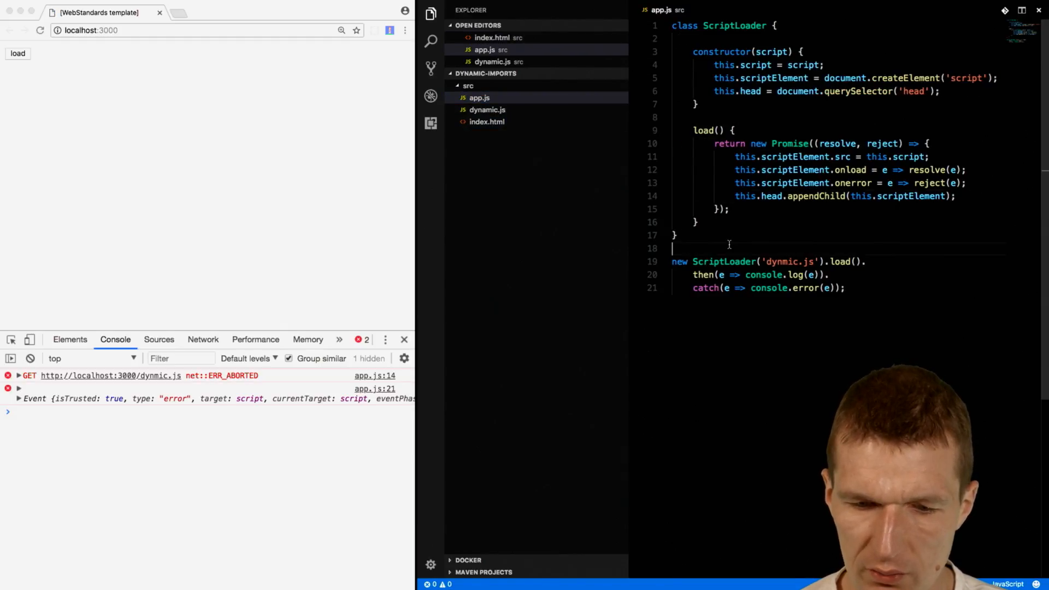
Declare const button = document.querySelector("button") below the class
key(enter)
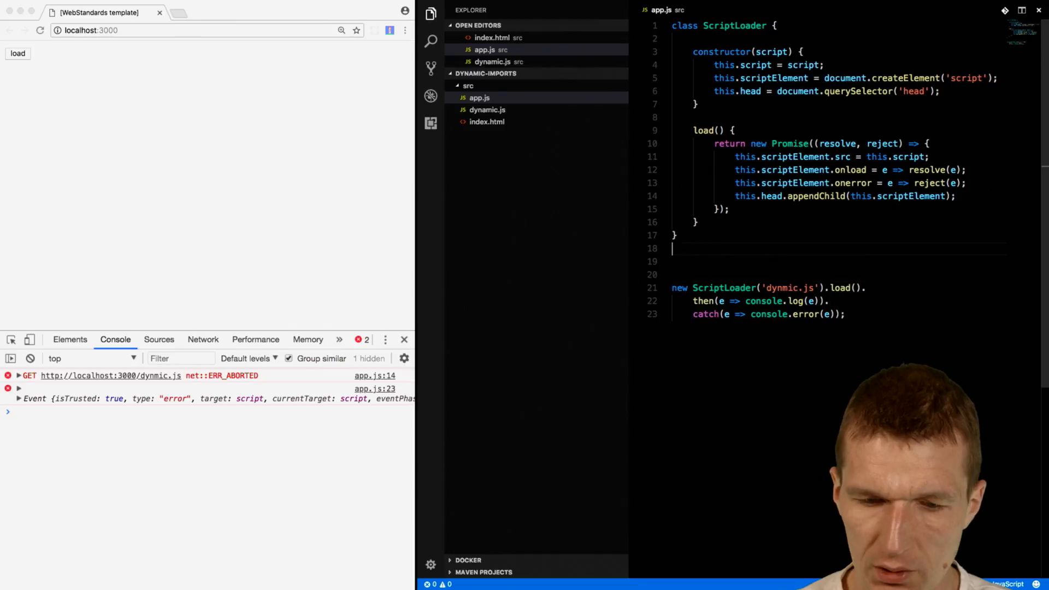
text(document)
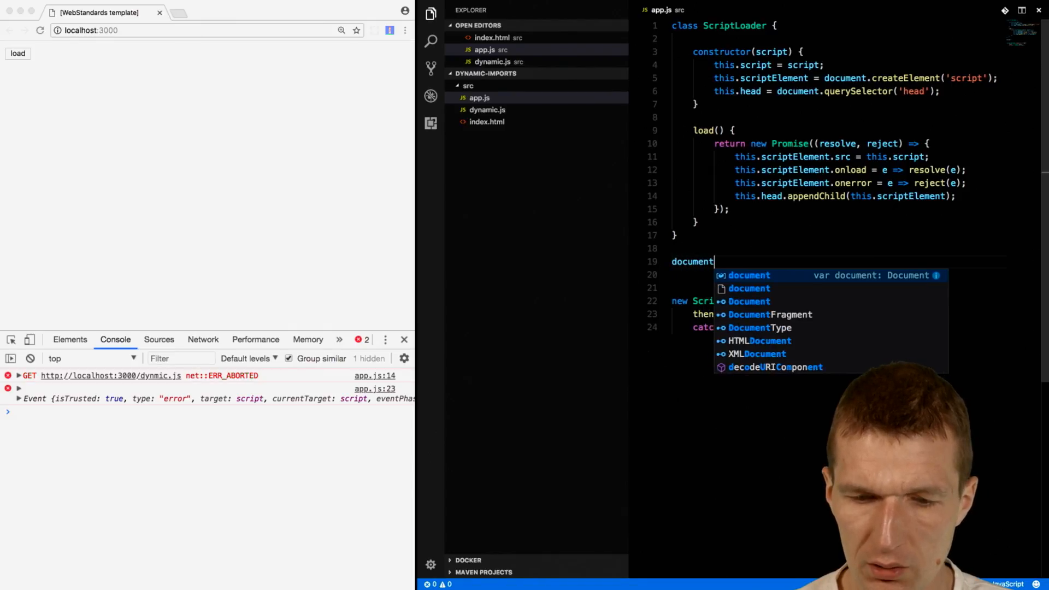
text(.createE)
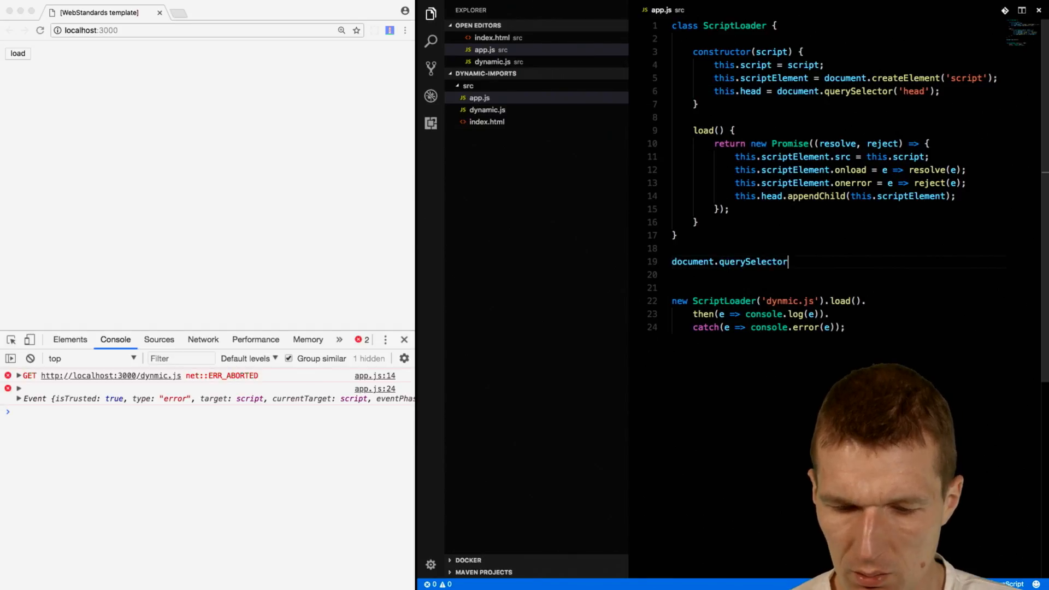
text(("bu");)
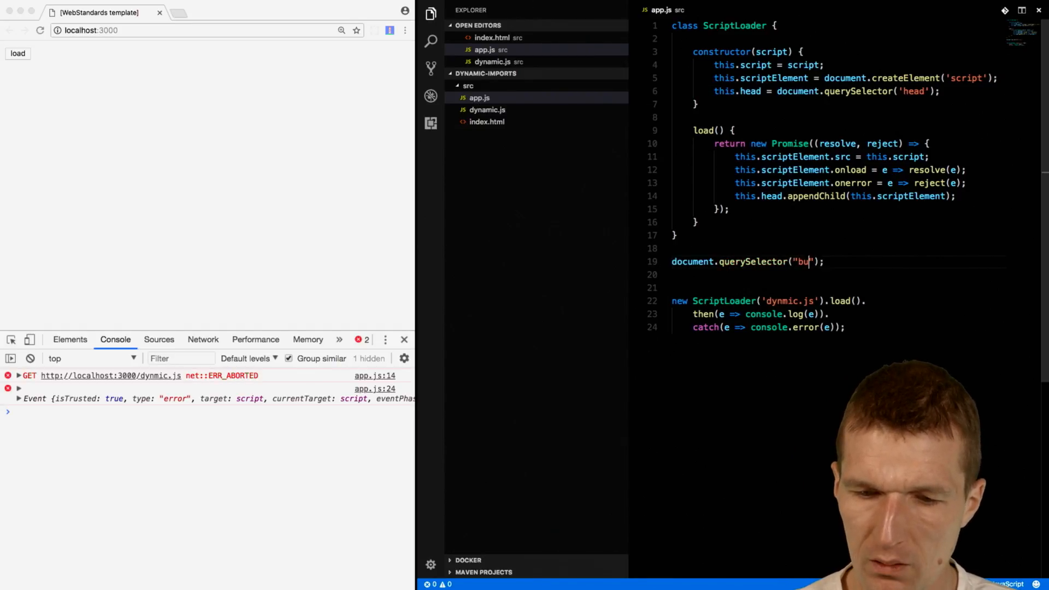
text(tton)
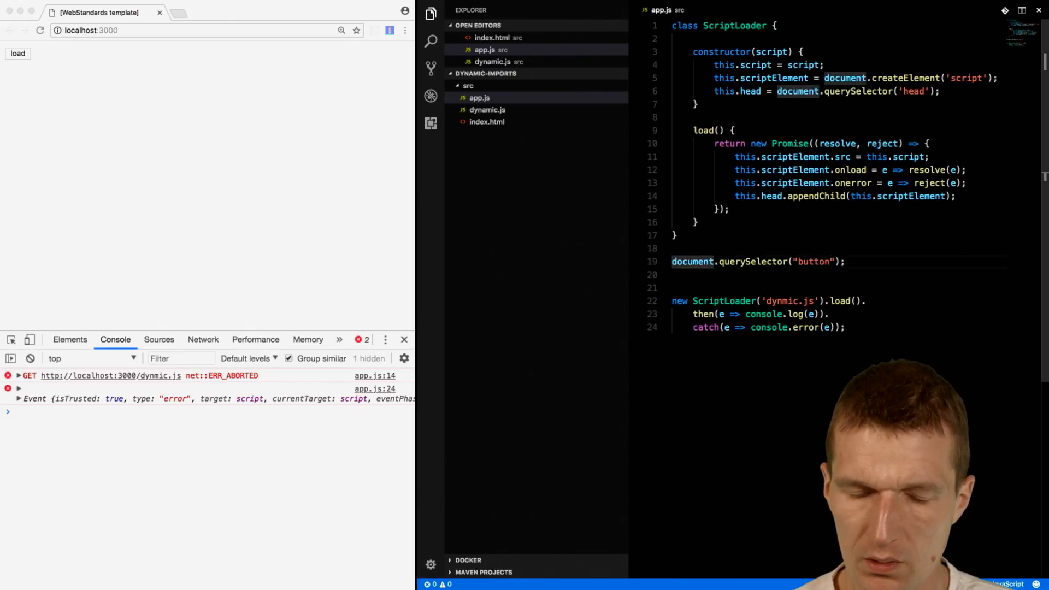
text(const butotn)
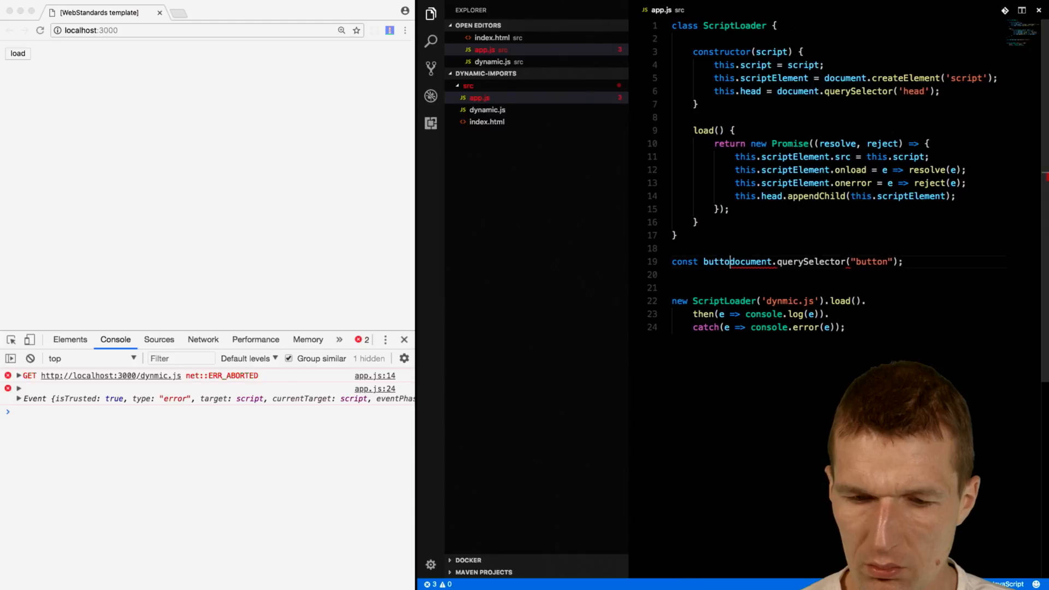
text(=)
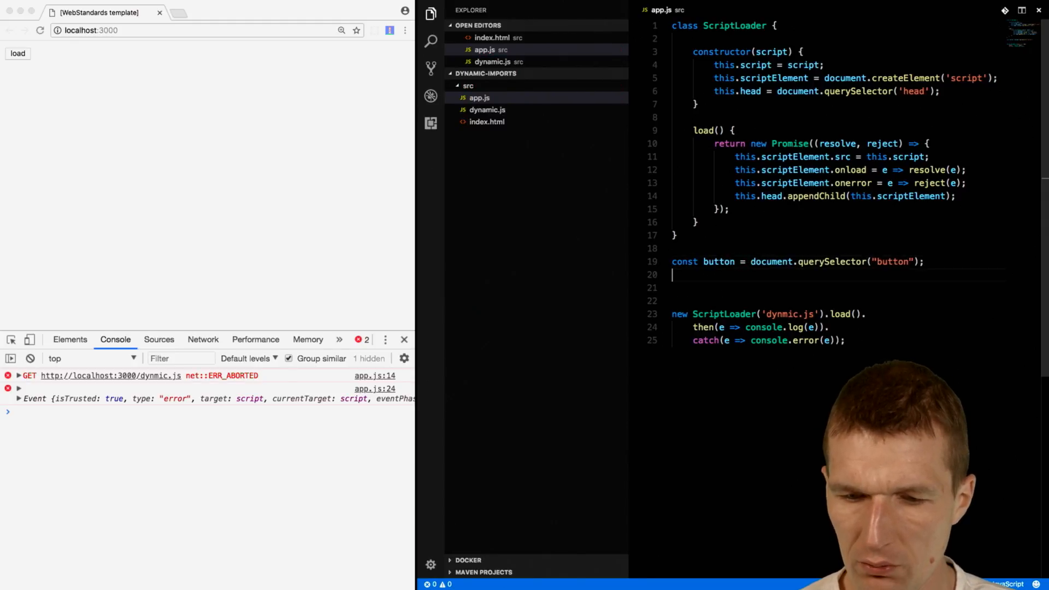
Add const loader = new ScriptLoader(...) and button.onclick = _ => loader.then(...).catch(...)
text(button)
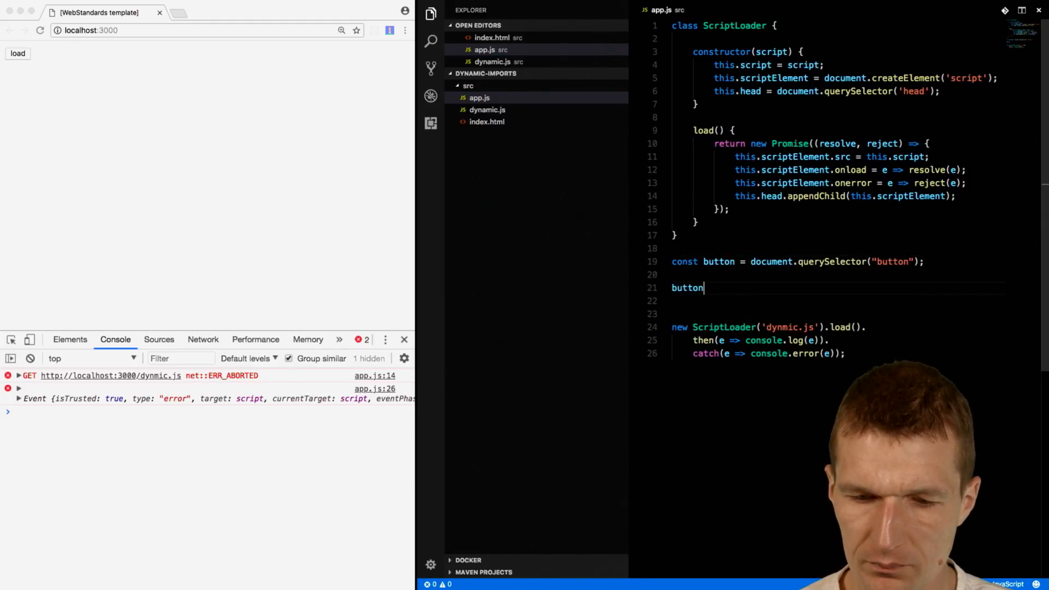
text(.onclick = _)
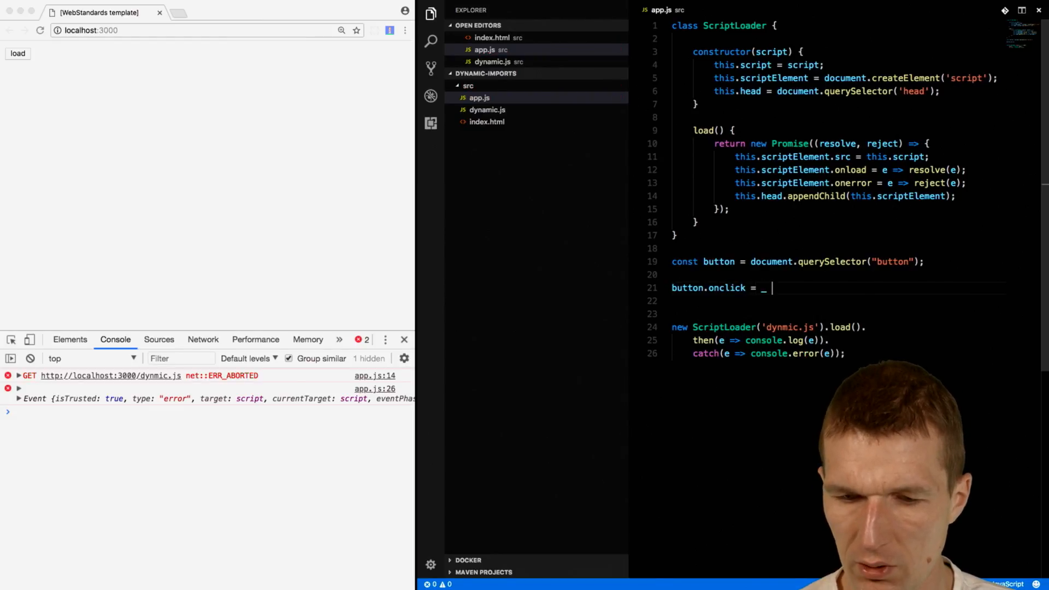
text(=>)
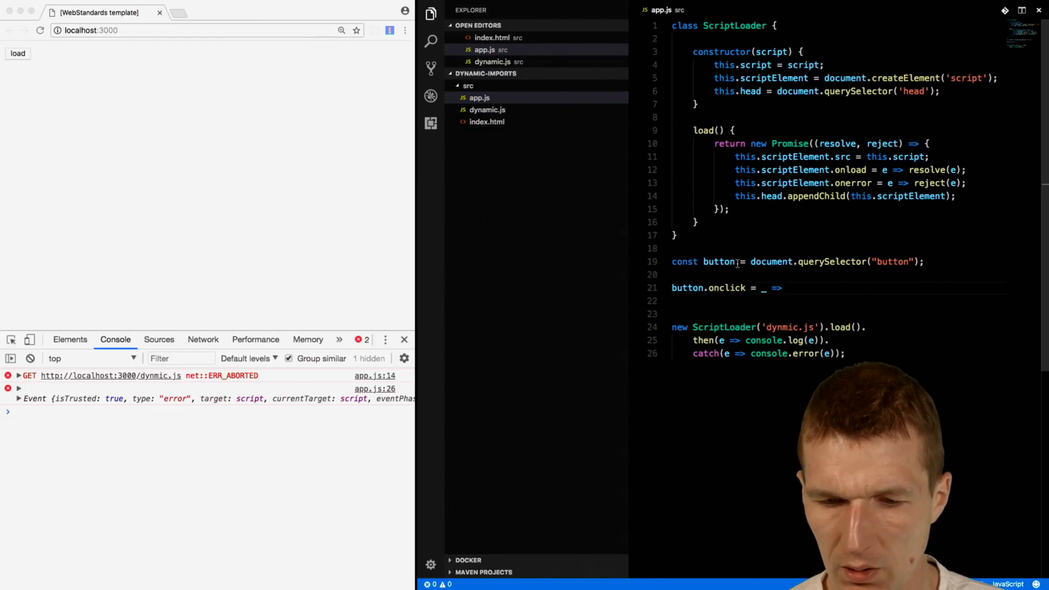
click(29, 339)
text(const)
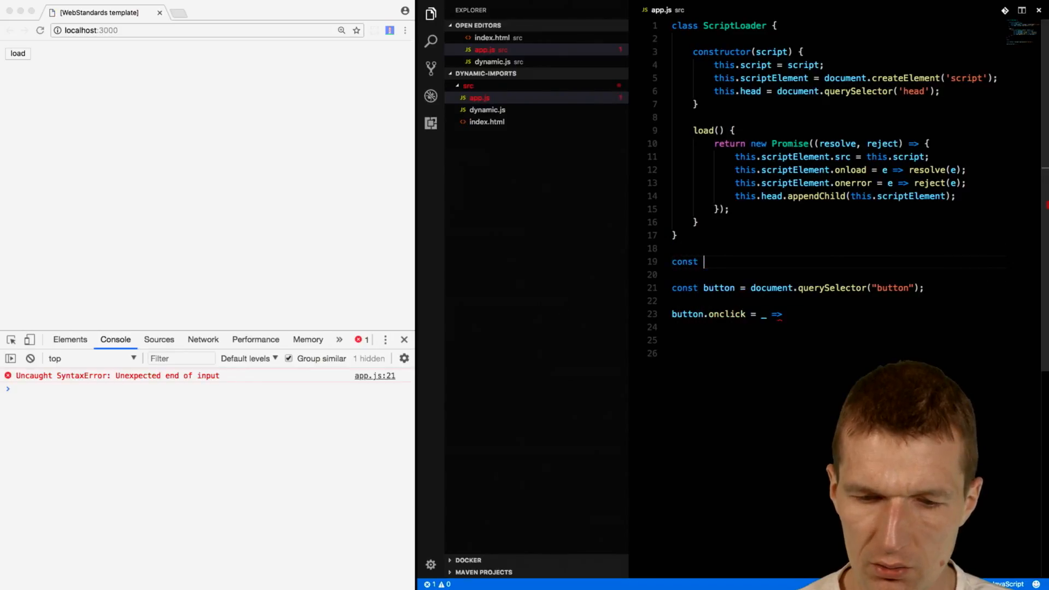
text(loader = new ScriptLoader('dynmic.js');)
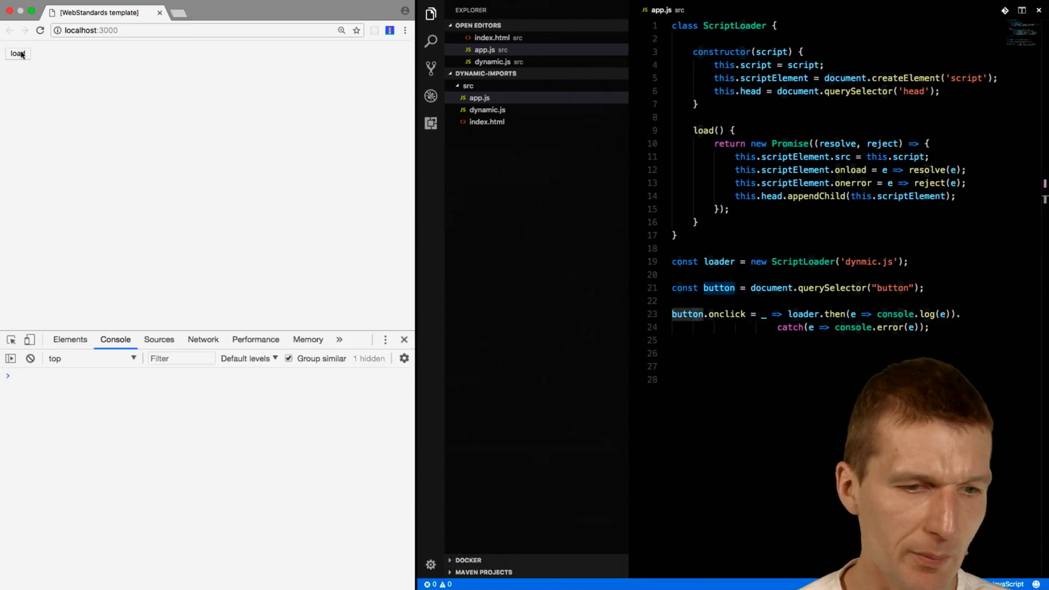
Insert .load() before .then, correct 'dynmic.js' to 'dynamic.js', and test the load button
click(17, 54)
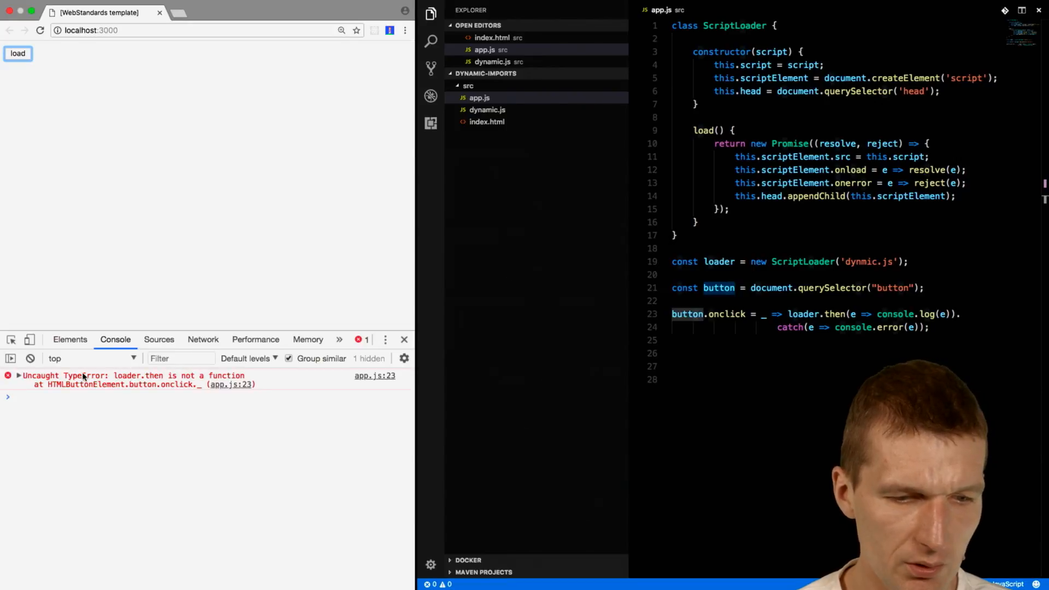
double_click(719, 262)
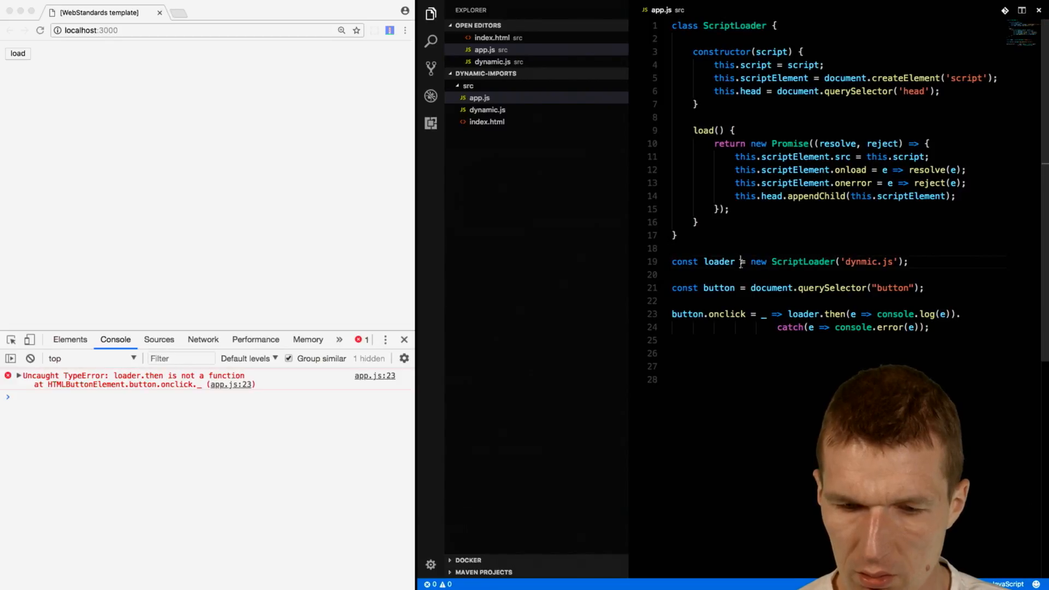
double_click(719, 262)
text(load()
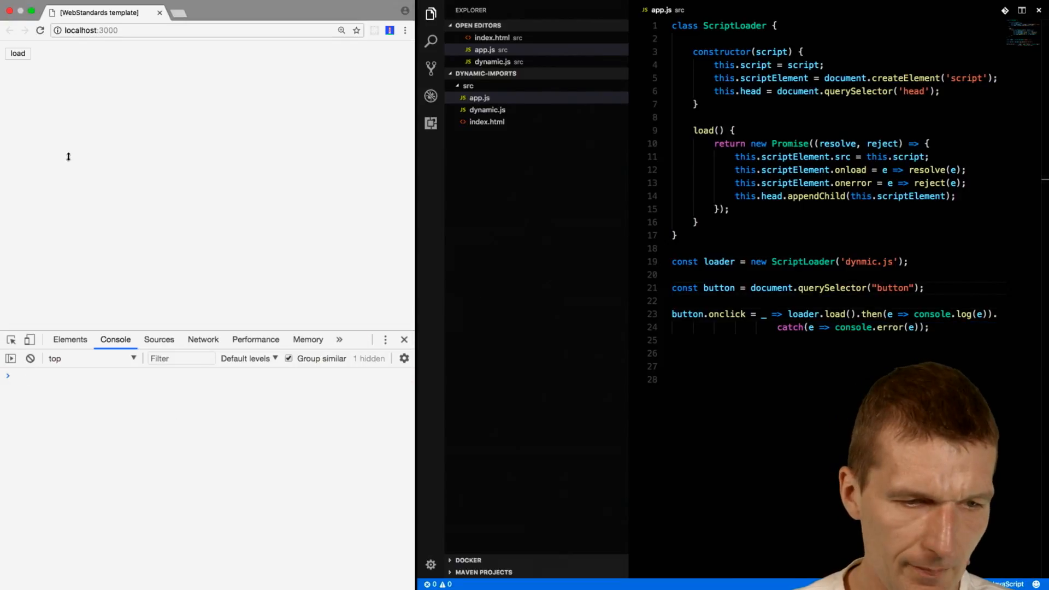
click(18, 53)
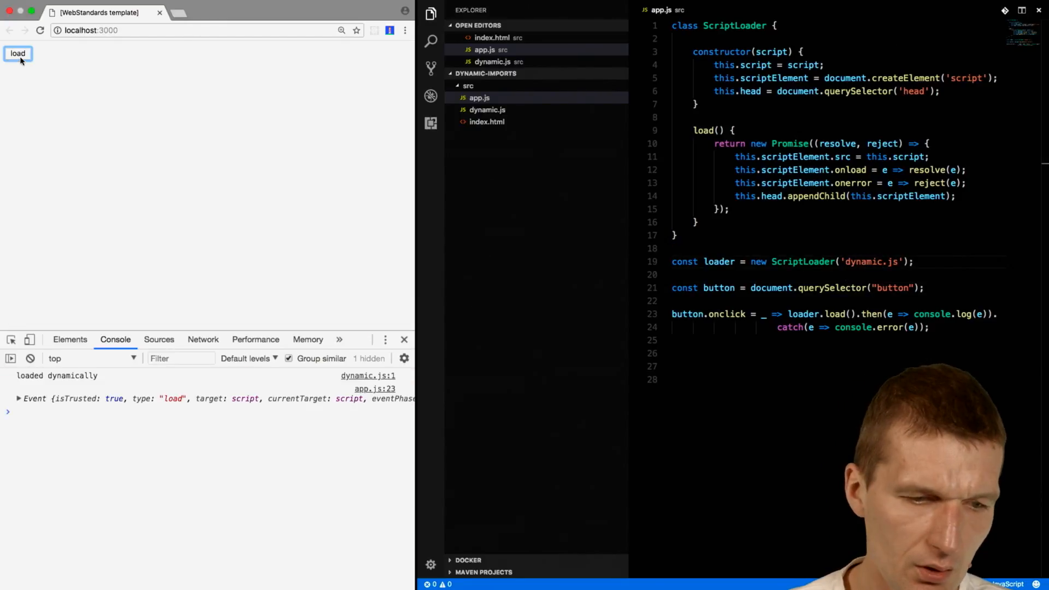
mouse_move(91, 296)
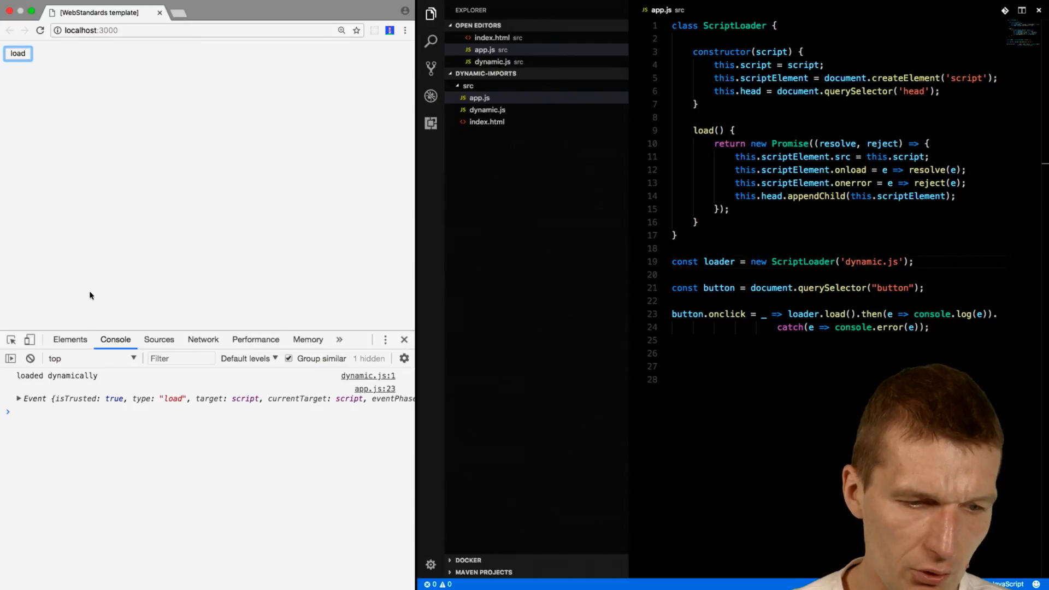
click(70, 339)
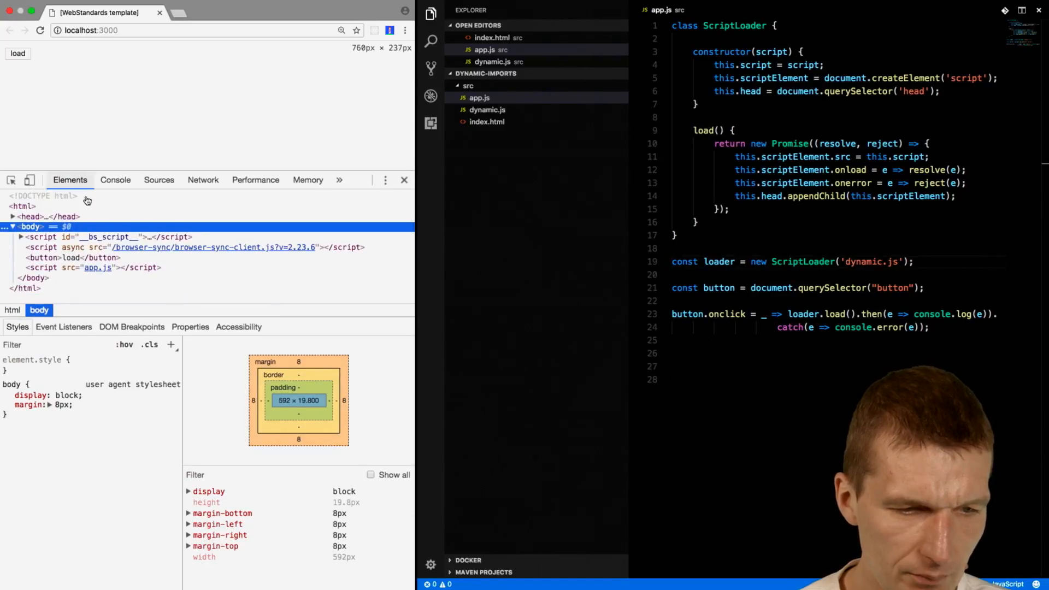
Expand <head> in Elements and click load to see <script src="dynamic.js"> appended
click(19, 237)
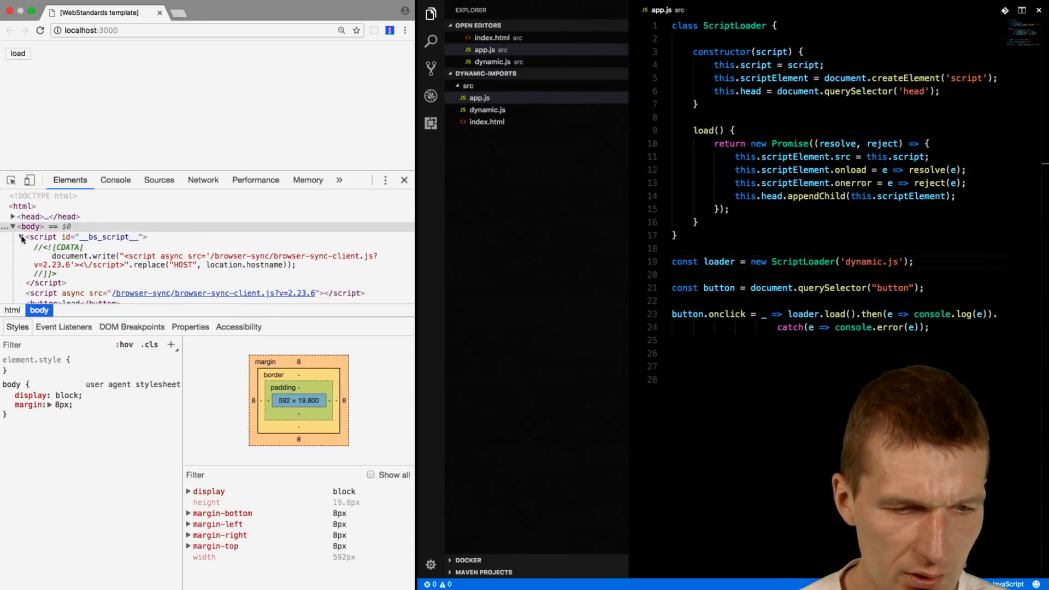
click(21, 237)
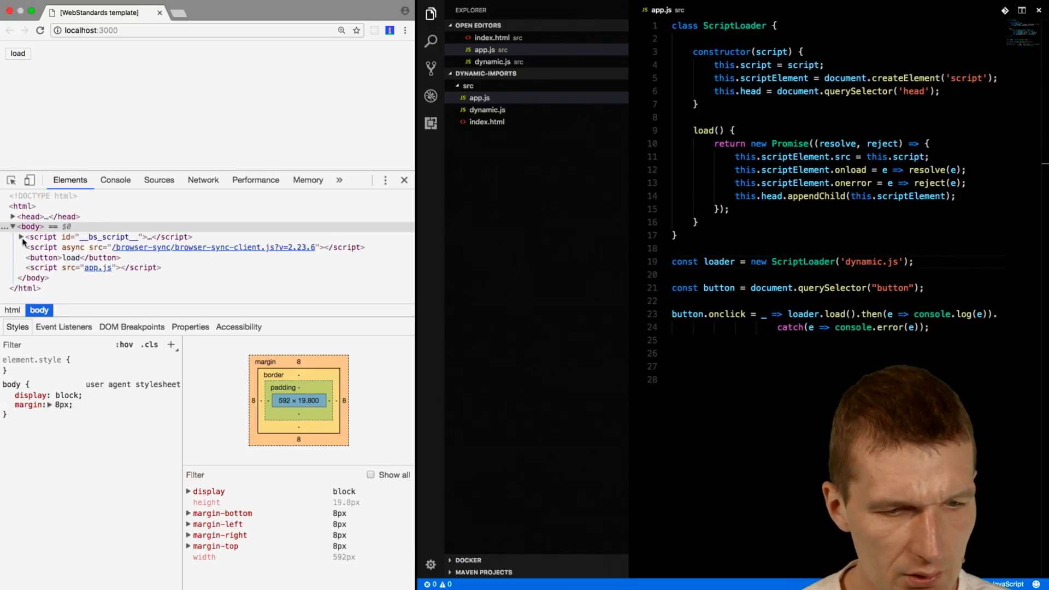
click(13, 217)
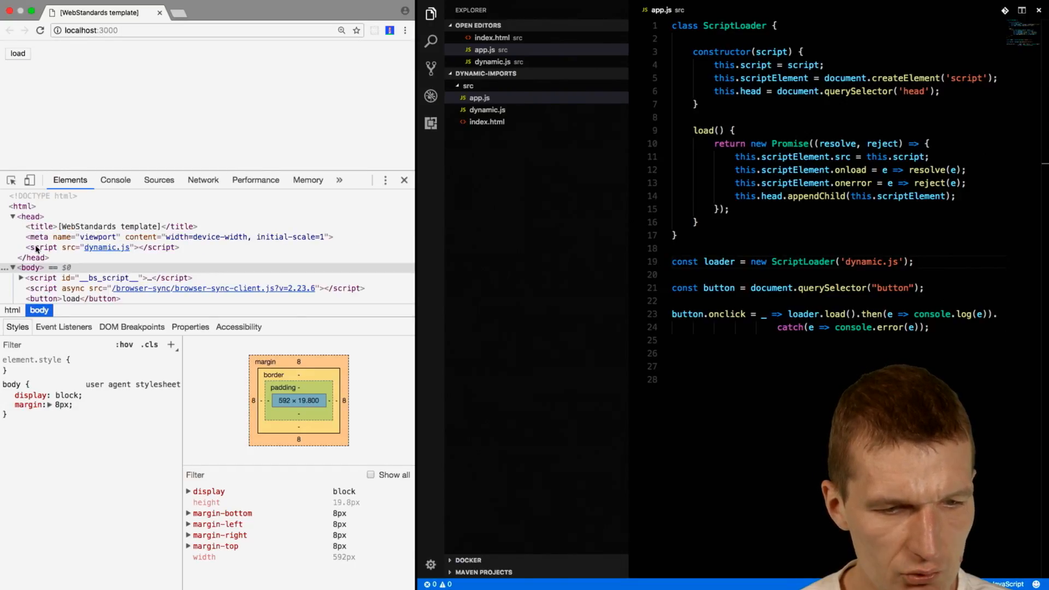
mouse_move(121, 62)
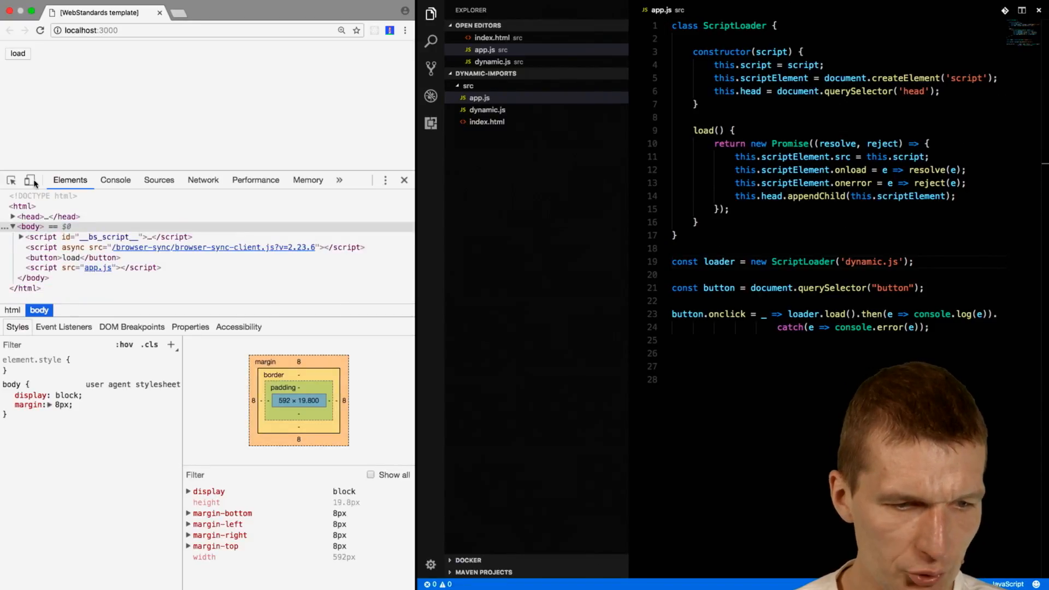
click(12, 216)
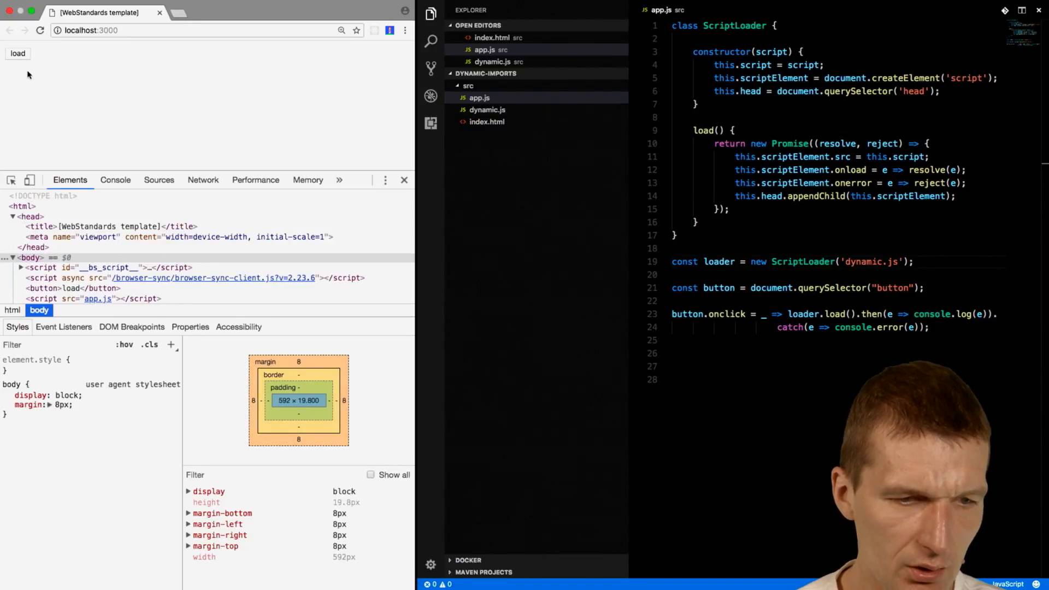
click(18, 54)
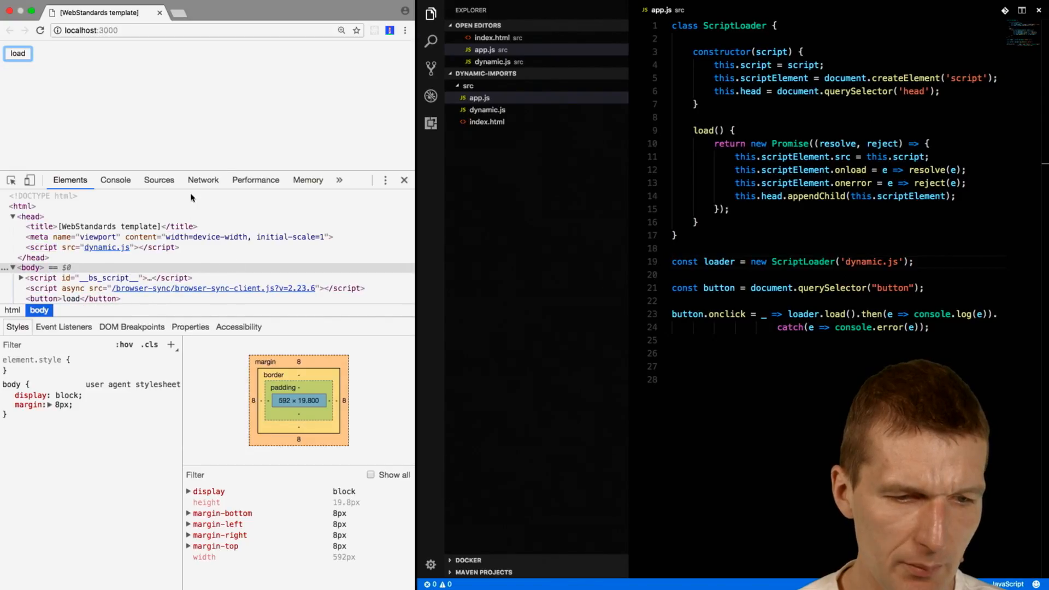